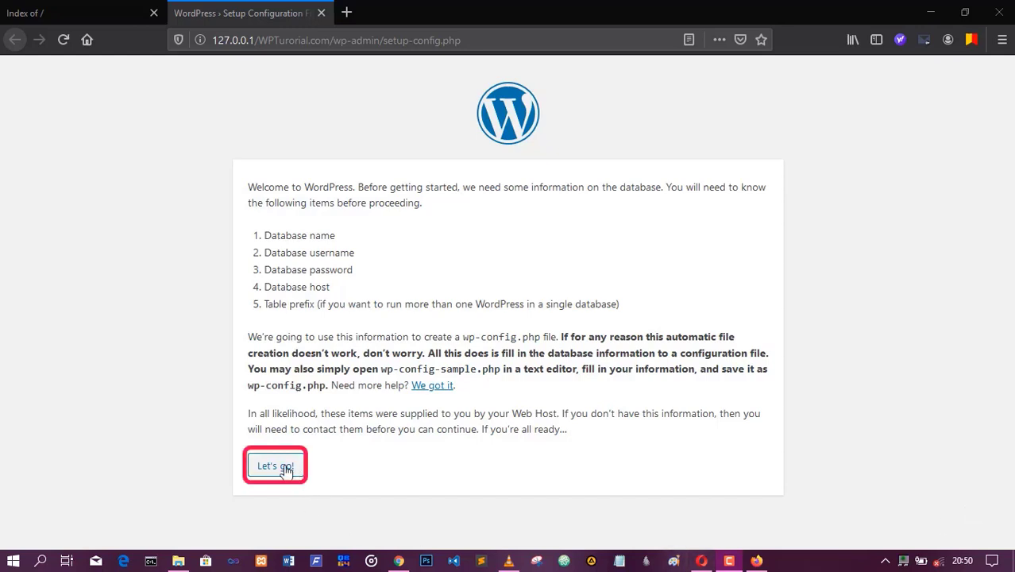
# Enter database name wptutorial.com, username root and an empty password
pyautogui.click(275, 465)
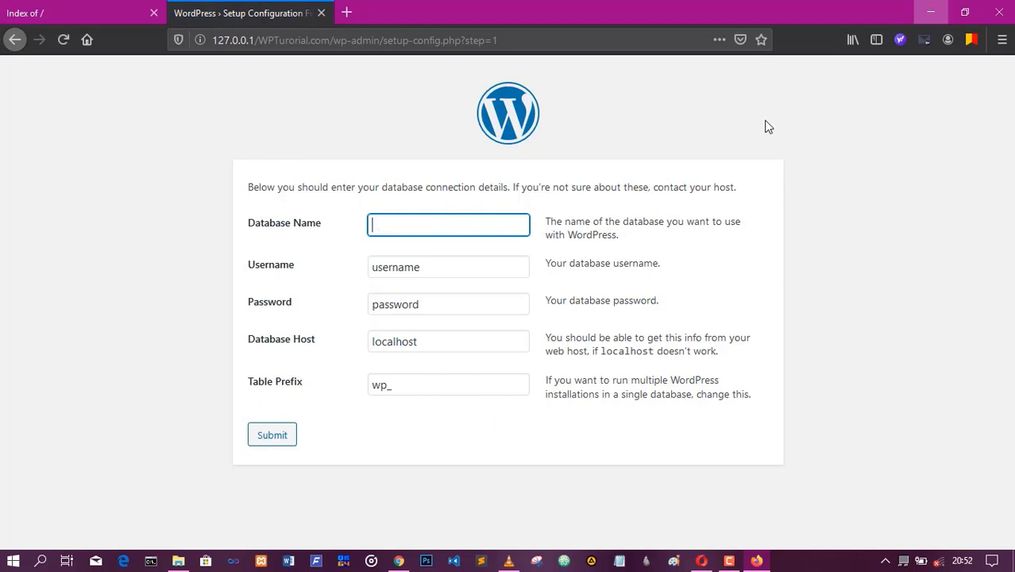
pyautogui.write('wptutorial.com')
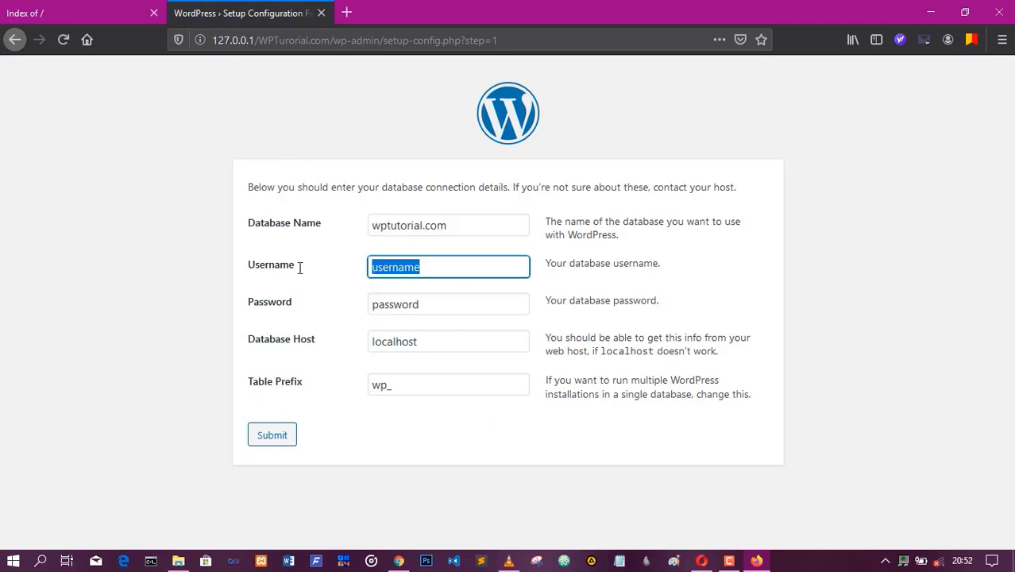
pyautogui.write('r')
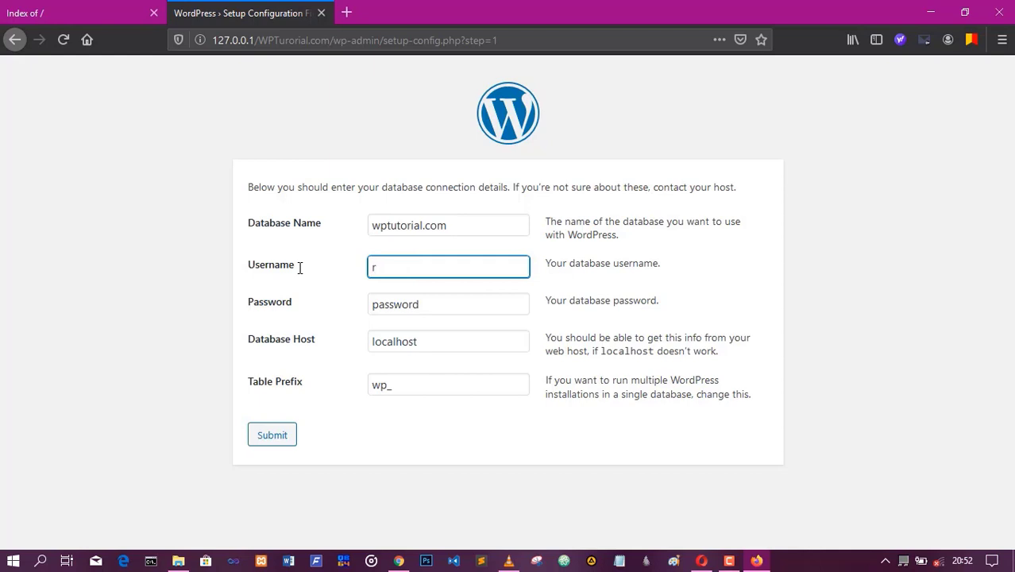
pyautogui.write('o')
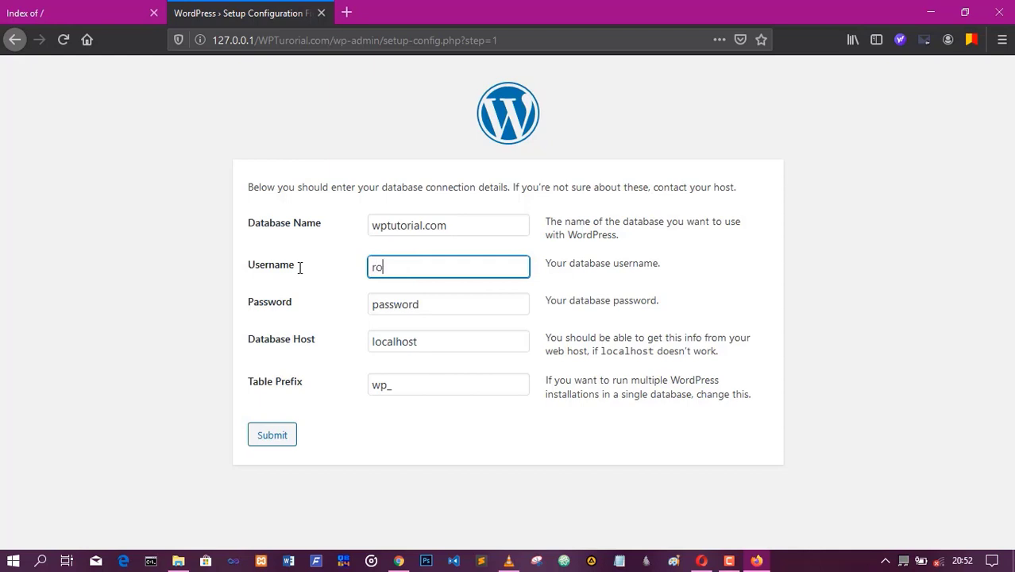
pyautogui.click(448, 305)
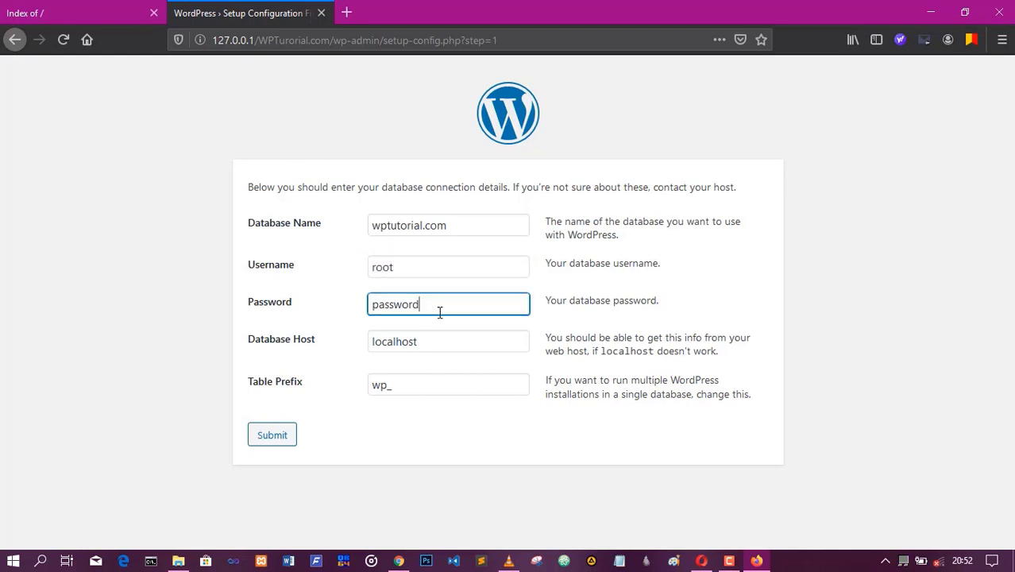
pyautogui.press('Ctrl+a')
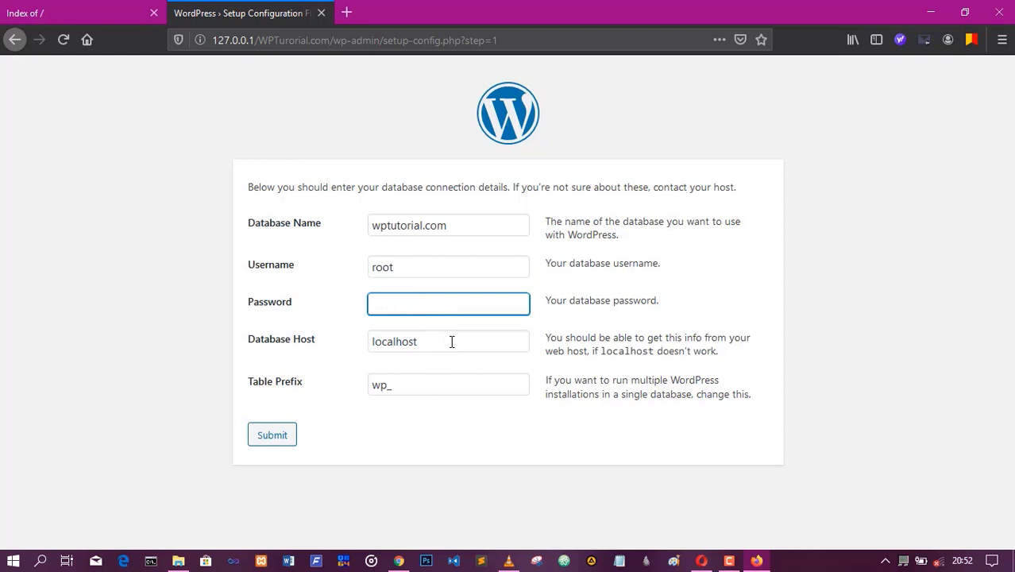
pyautogui.moveTo(436, 364)
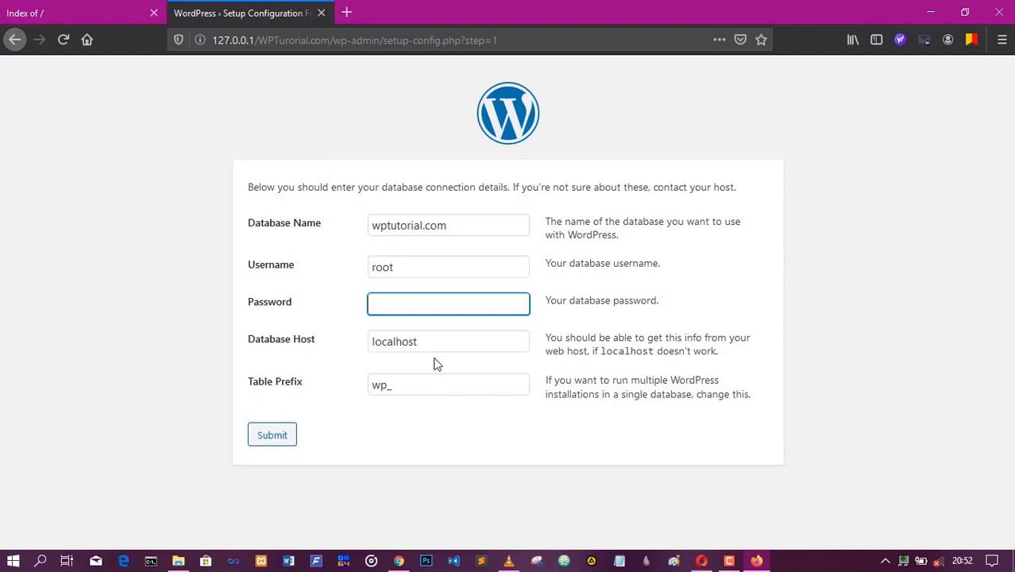
pyautogui.moveTo(434, 380)
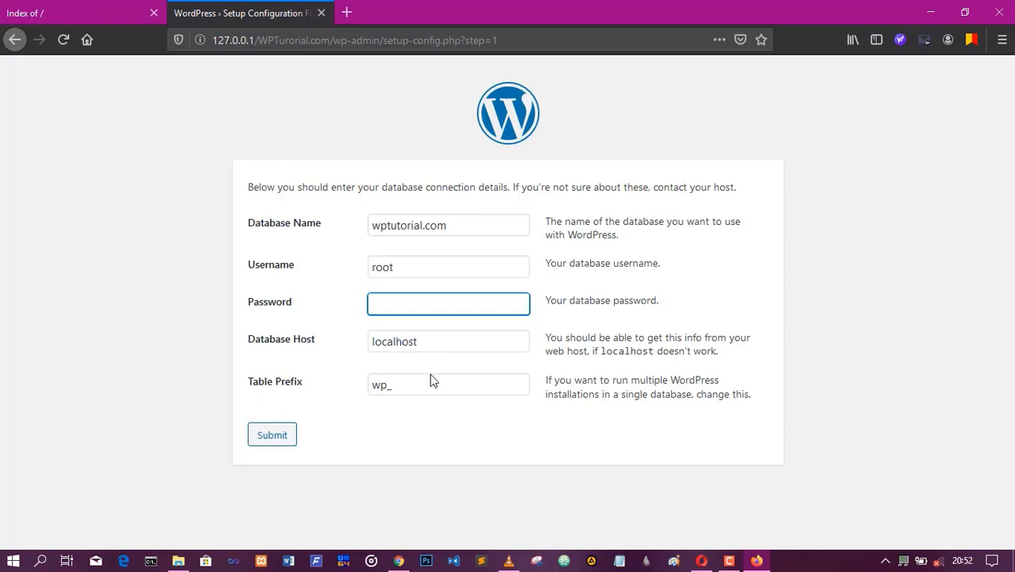
# Submit the database connection details and run the WordPress installation
pyautogui.click(271, 435)
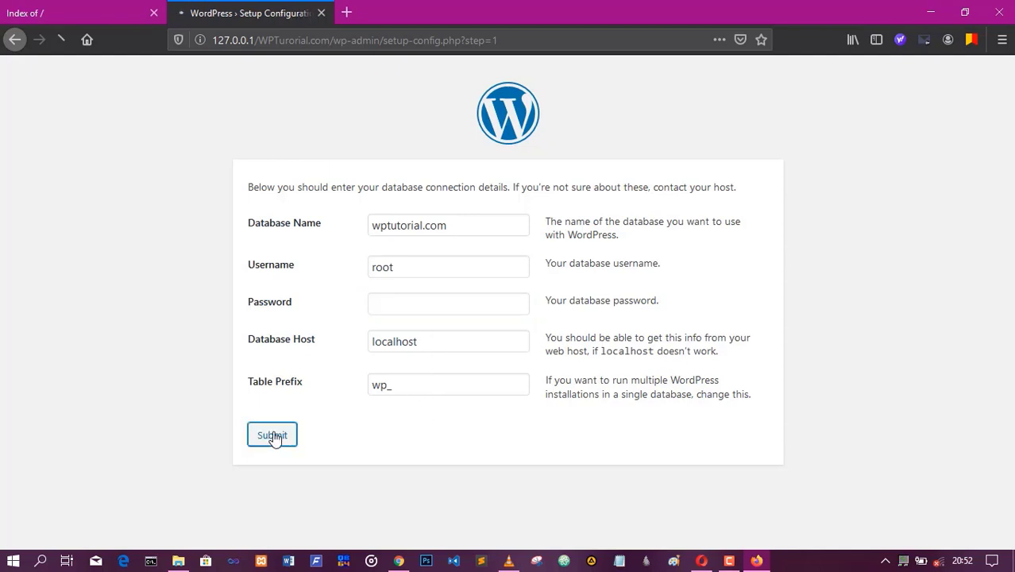
pyautogui.click(272, 435)
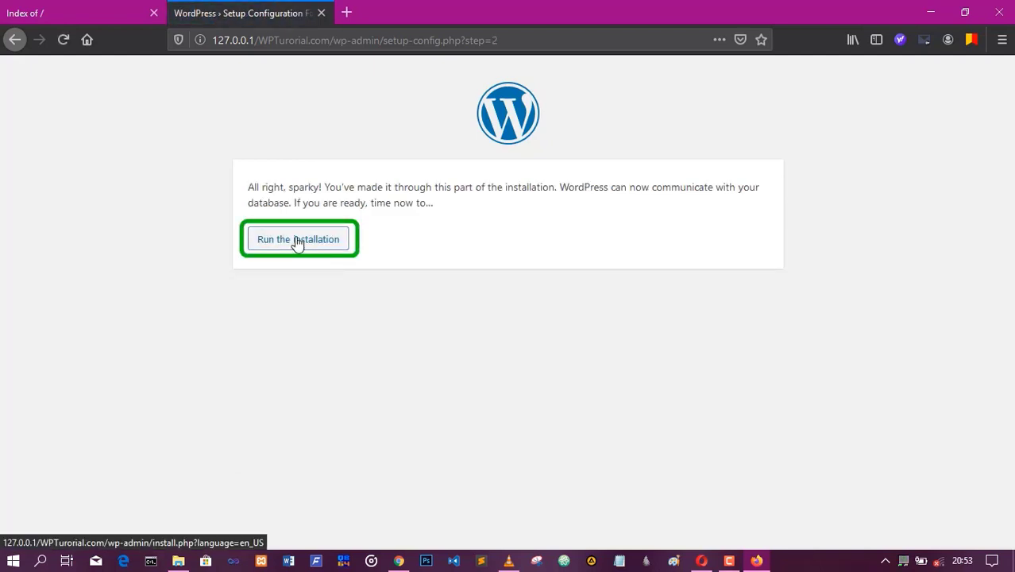
pyautogui.click(298, 238)
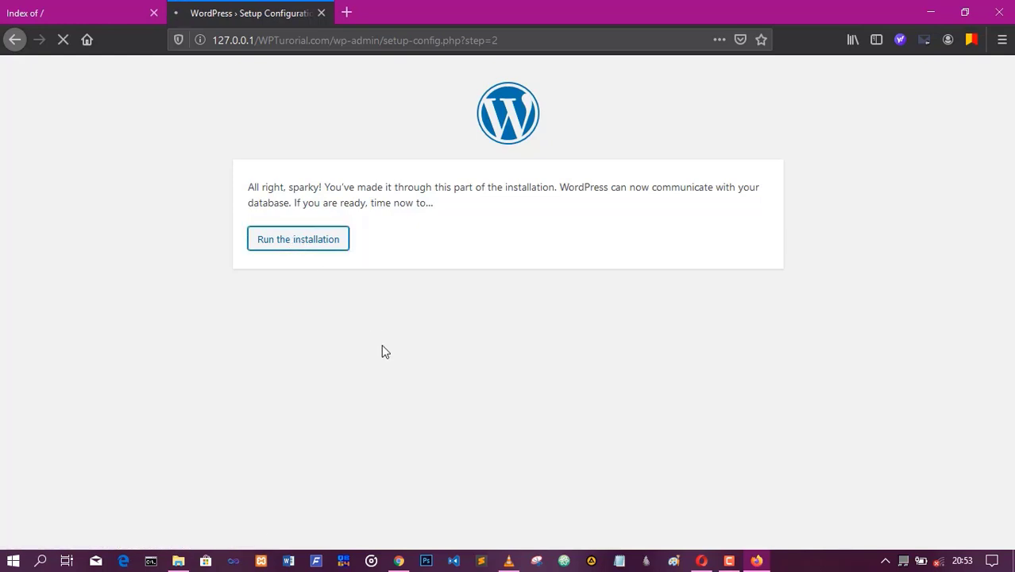
pyautogui.click(299, 238)
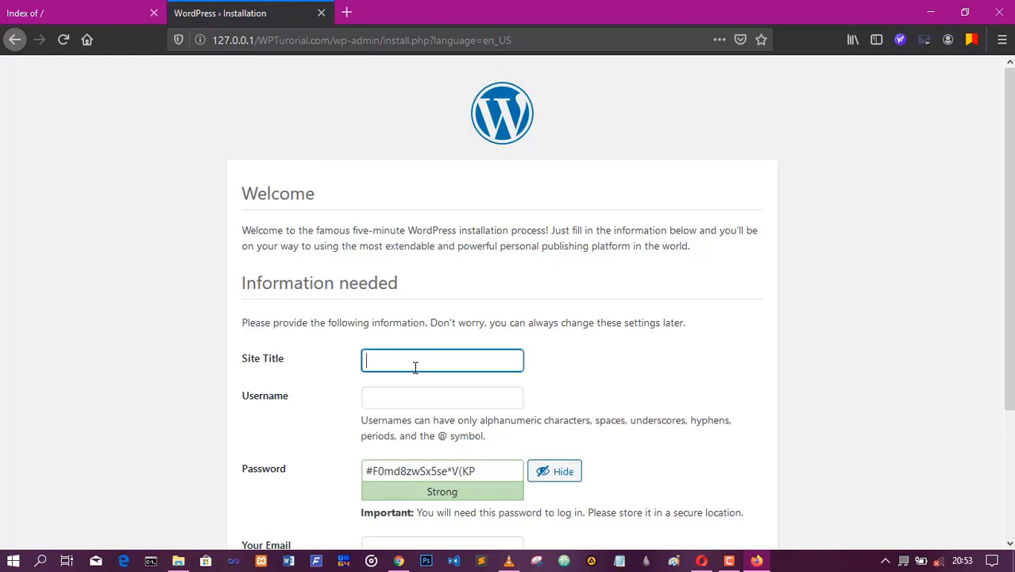
# Enter the site title for the Wordpress Tutorials site
pyautogui.write('wptutorial.com')
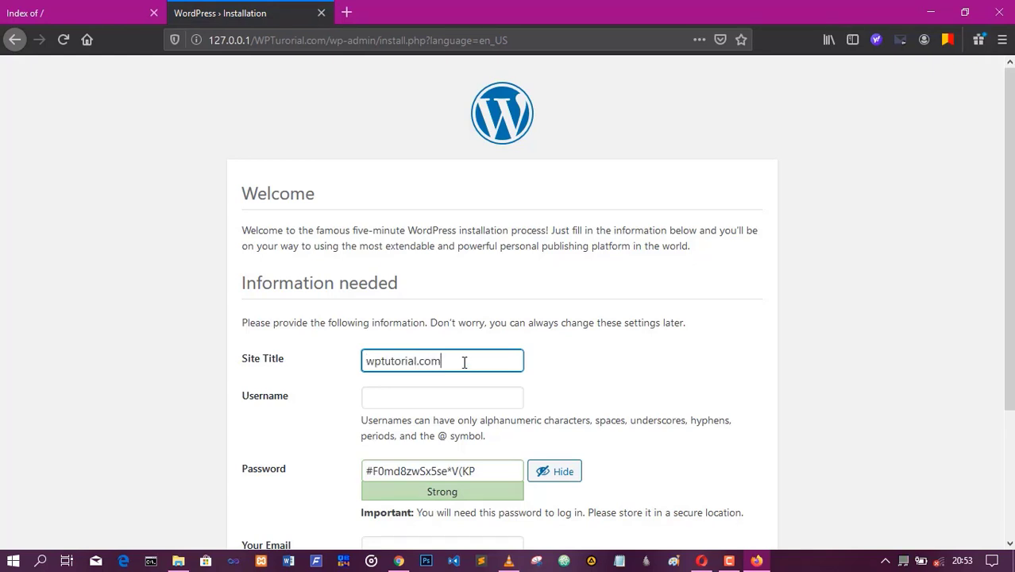
pyautogui.press('Backspace')
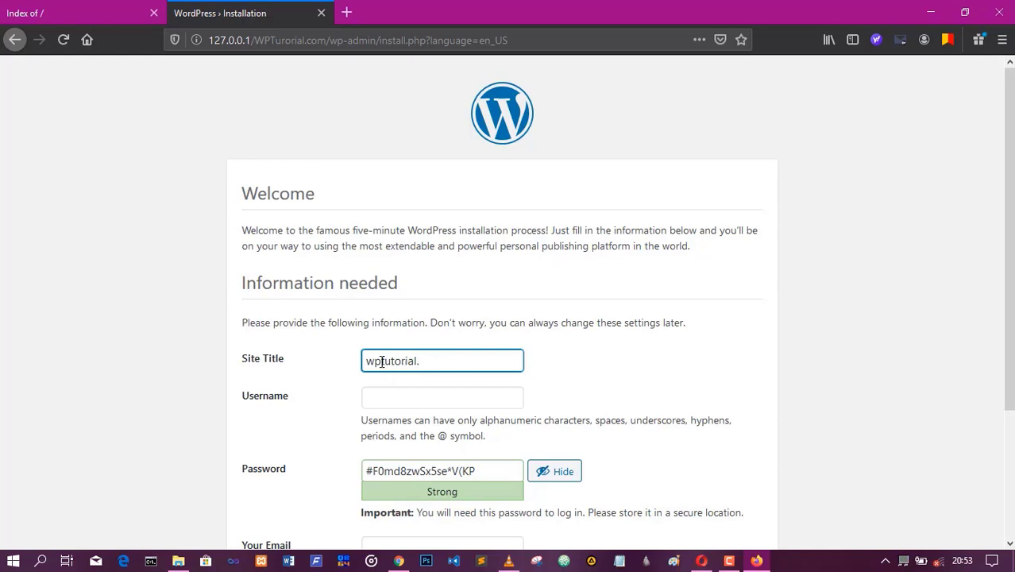
pyautogui.write('Wptutorial.')
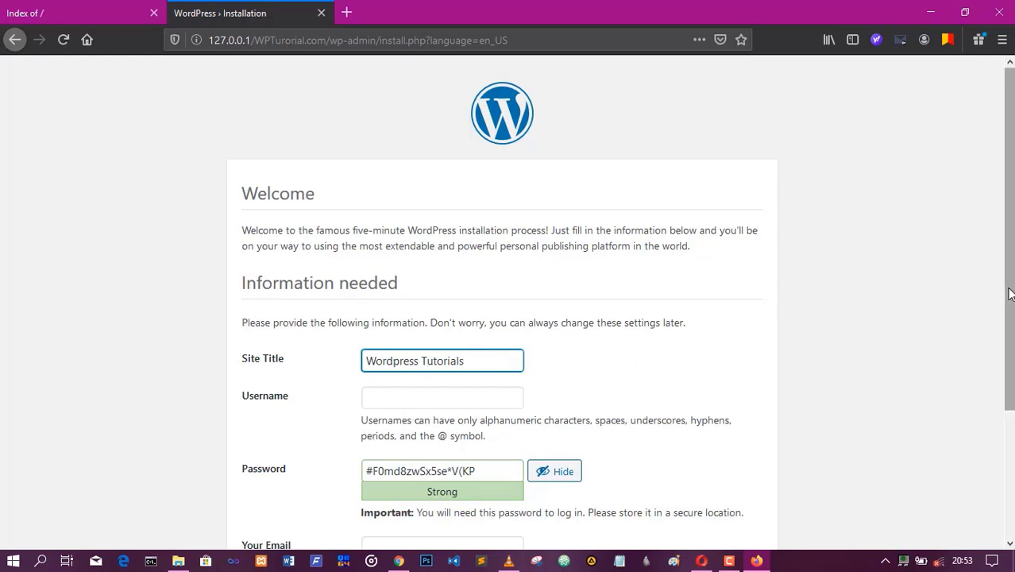
pyautogui.scroll(-3)
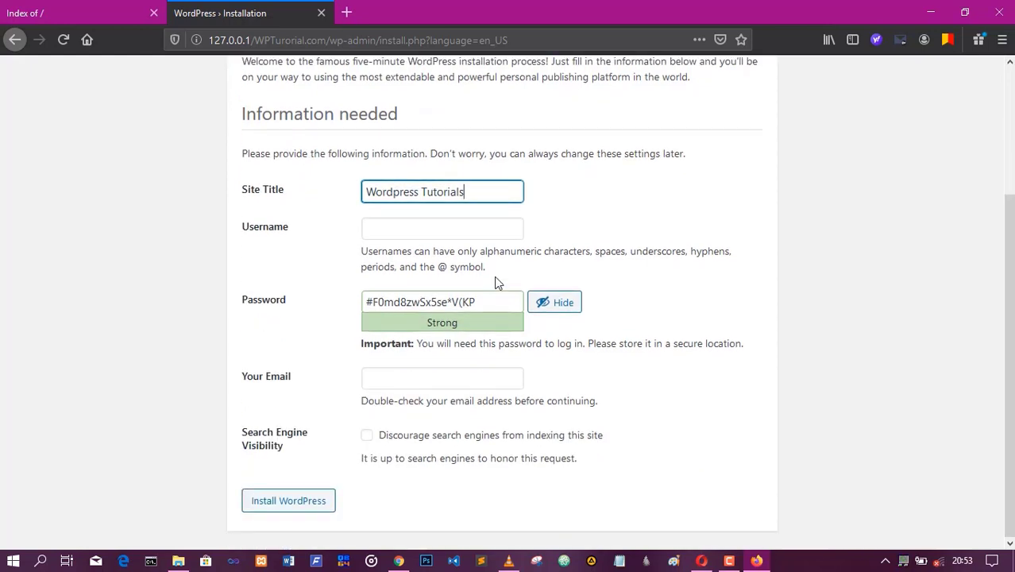
pyautogui.tripleClick(441, 302)
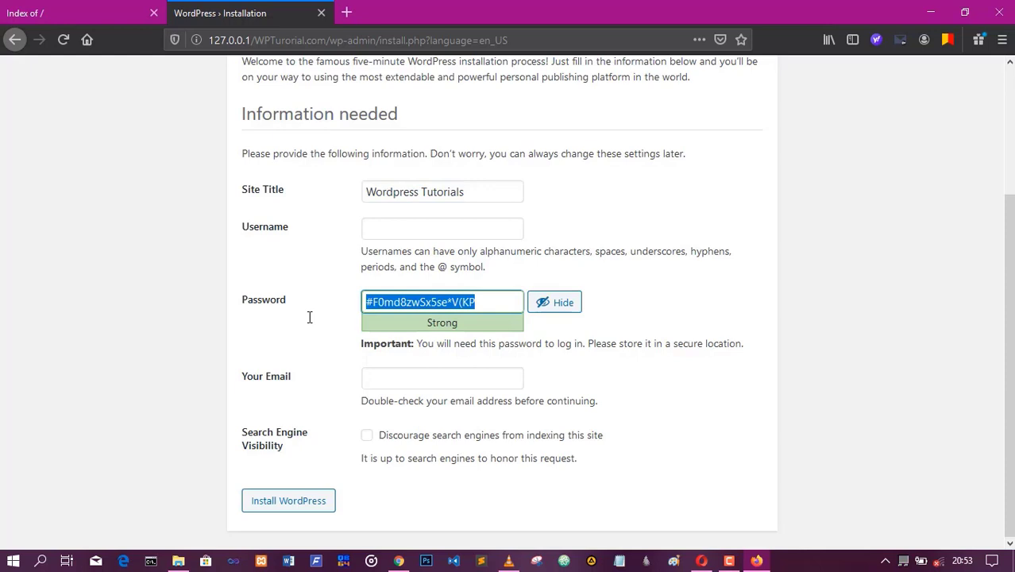
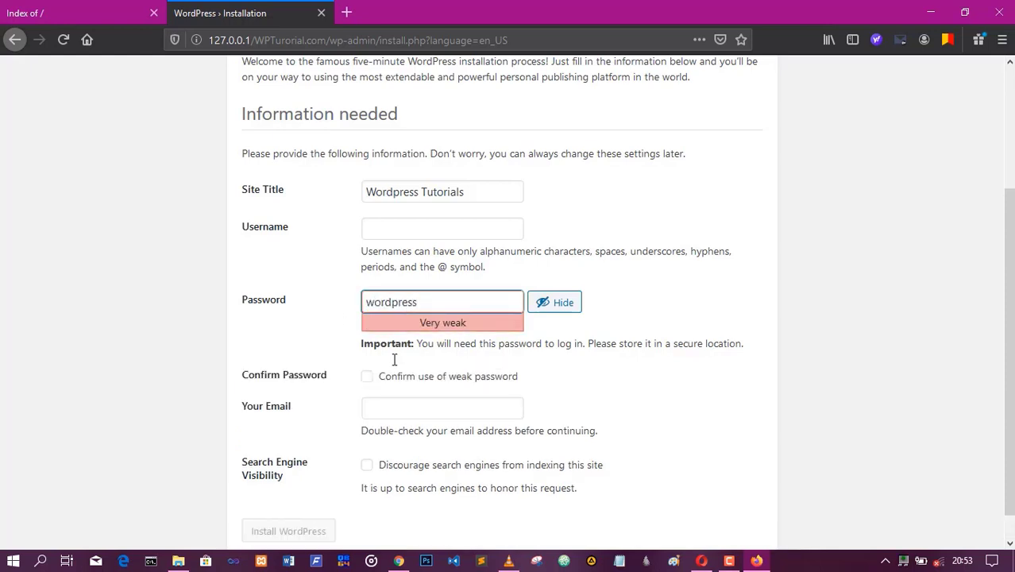
pyautogui.click(367, 375)
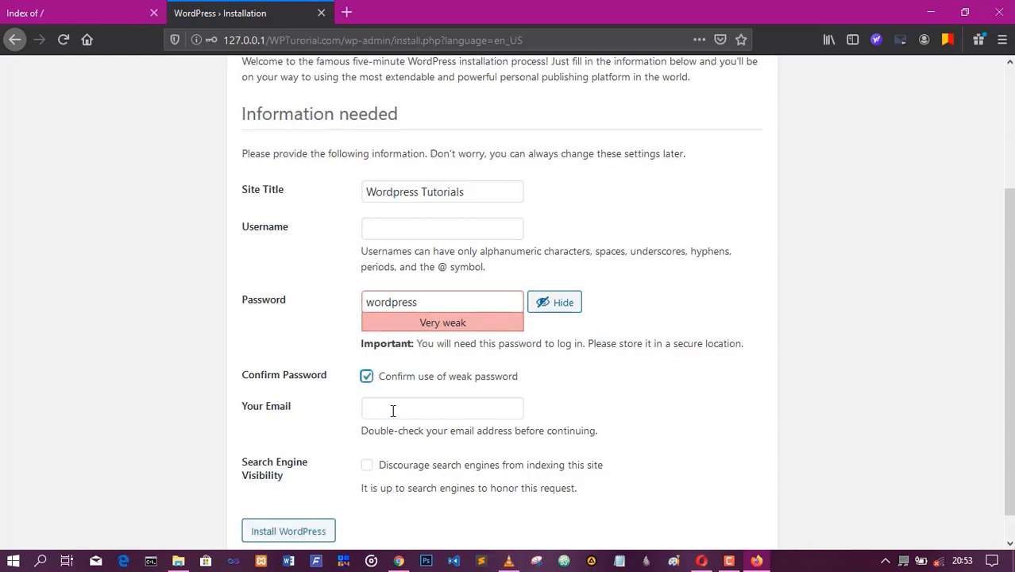
# Fill in the suggested admin email and submit the installation form
pyautogui.click(442, 407)
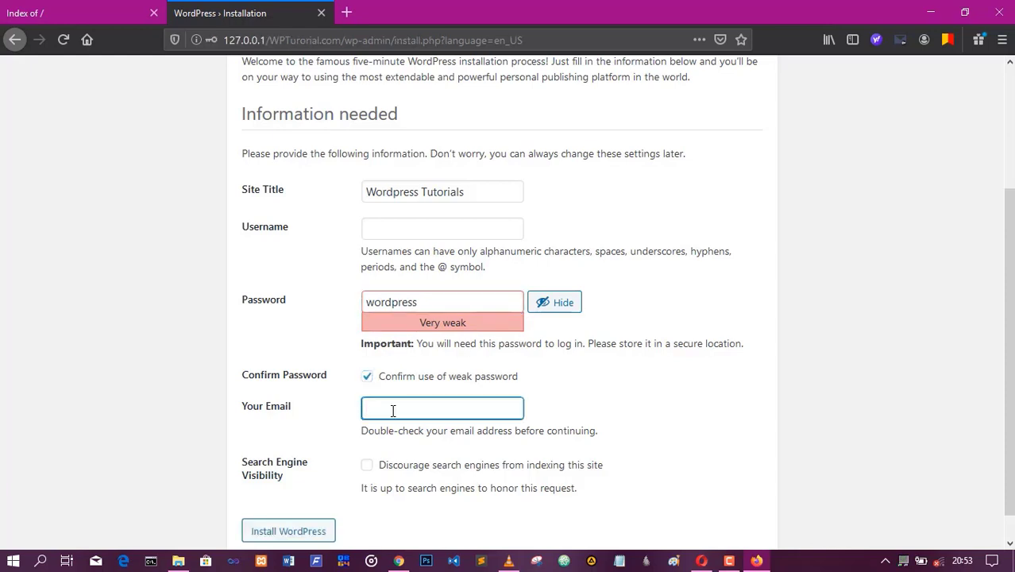
pyautogui.write('e')
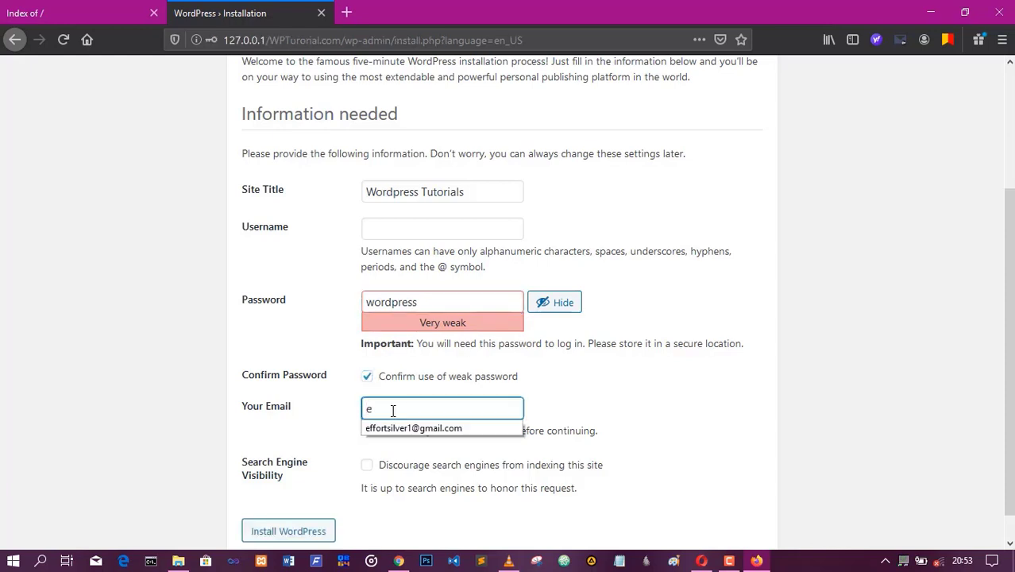
pyautogui.click(413, 427)
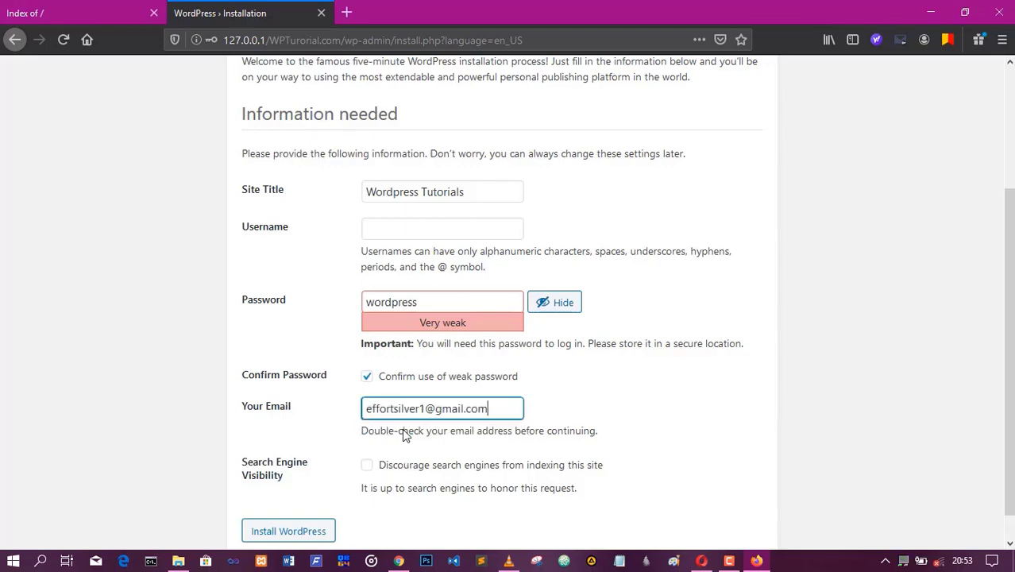
pyautogui.click(288, 530)
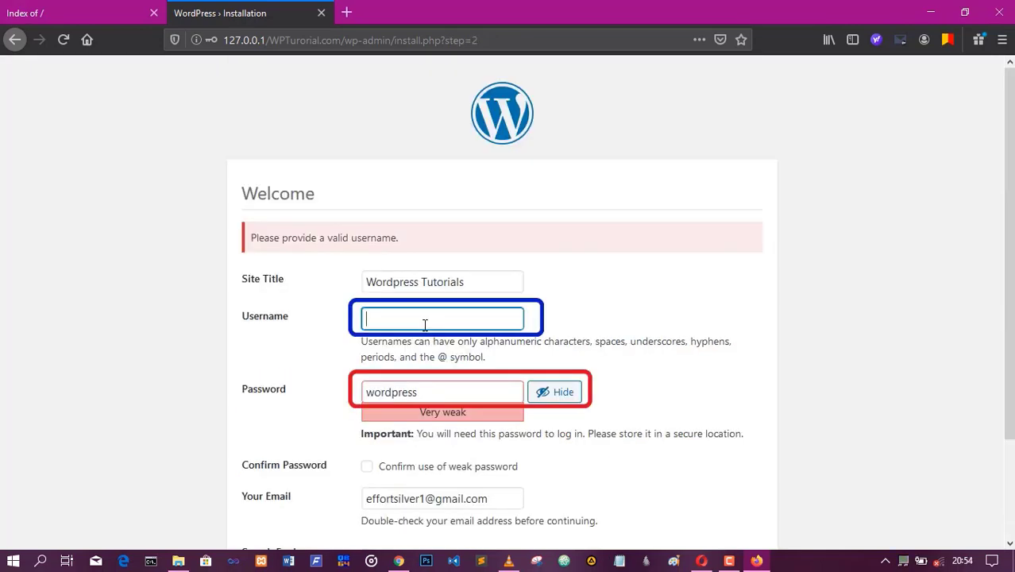
# Enter username Wordpress, install WordPress and decline Firefox's save-login prompt
pyautogui.write('Wordpr')
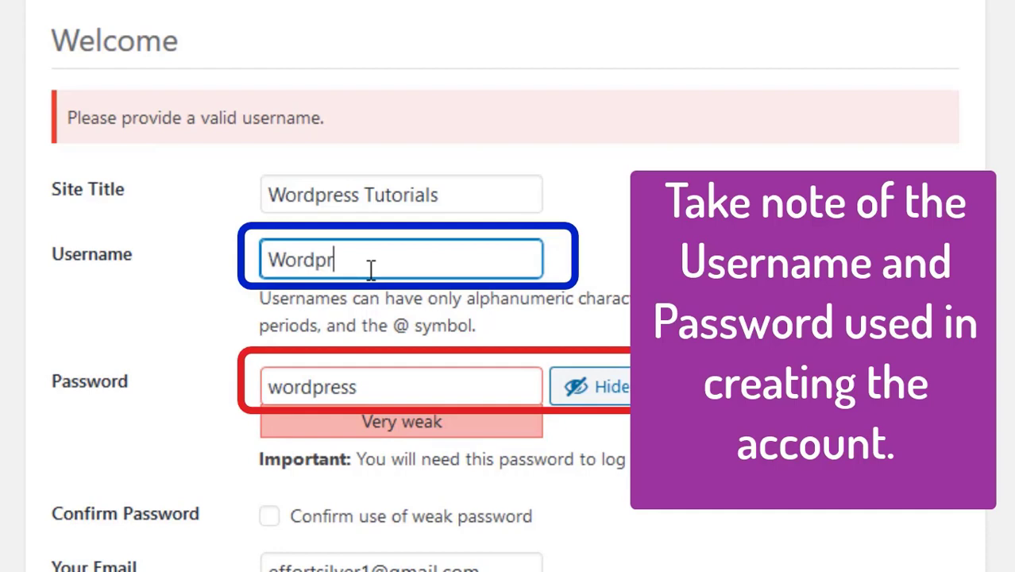
pyautogui.write('ess')
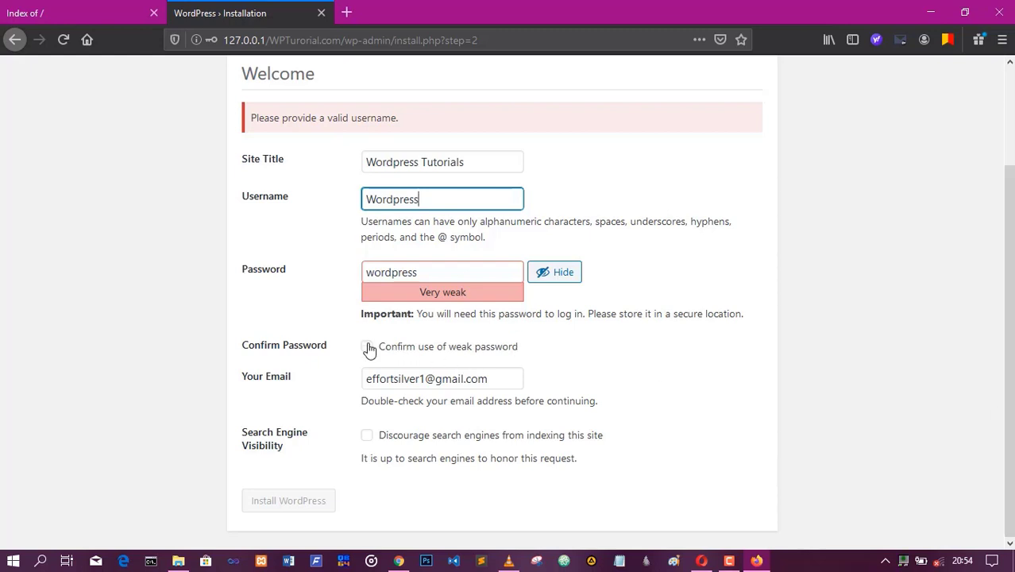
pyautogui.click(366, 346)
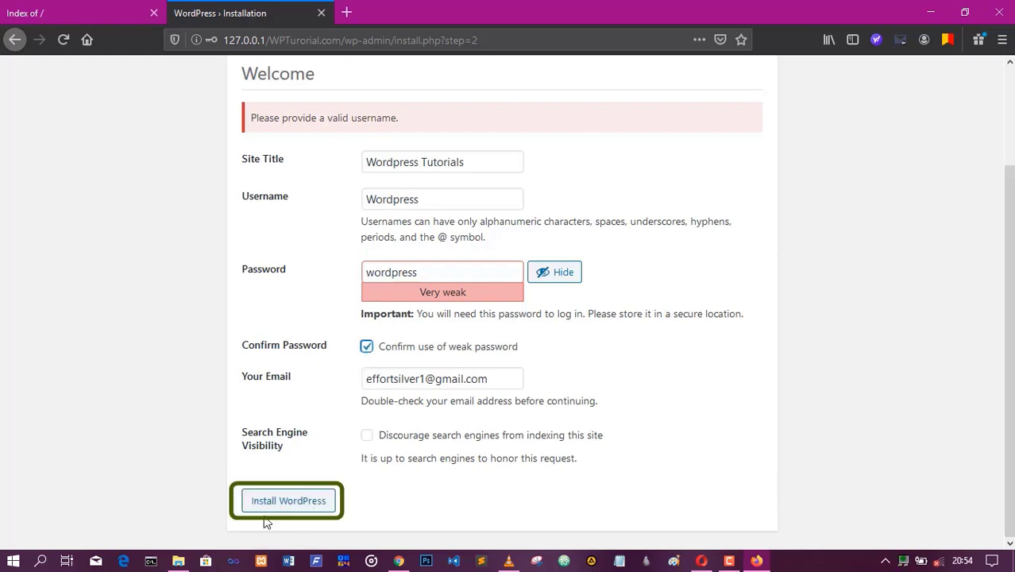
pyautogui.click(288, 501)
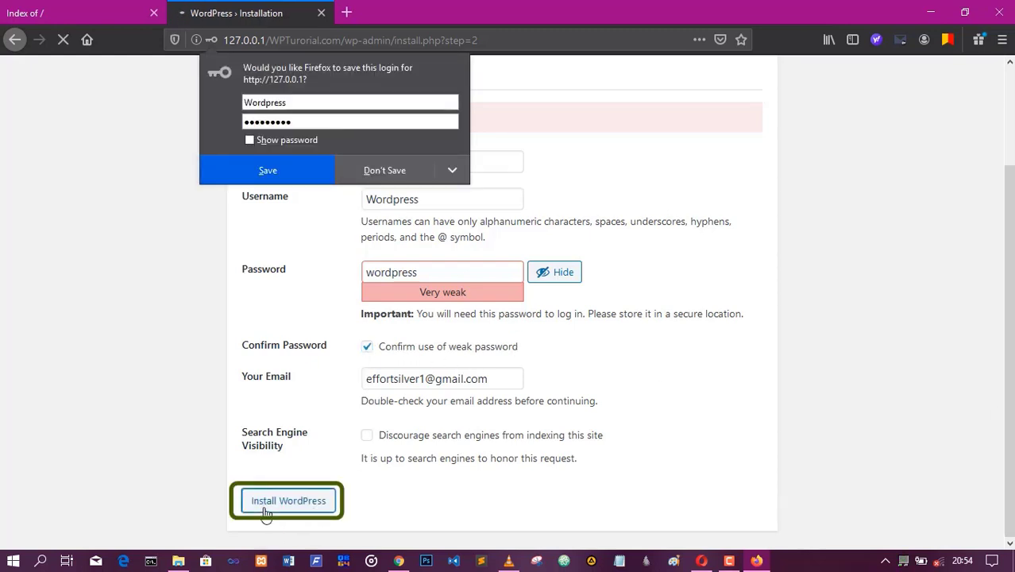
pyautogui.click(288, 500)
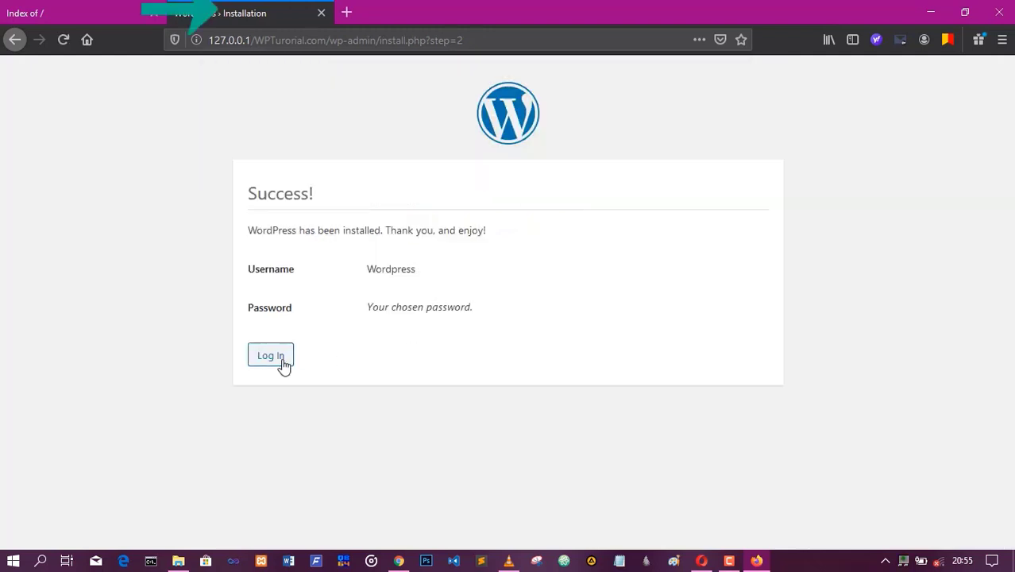
# Go from the Success page to the login page's username field
pyautogui.click(270, 356)
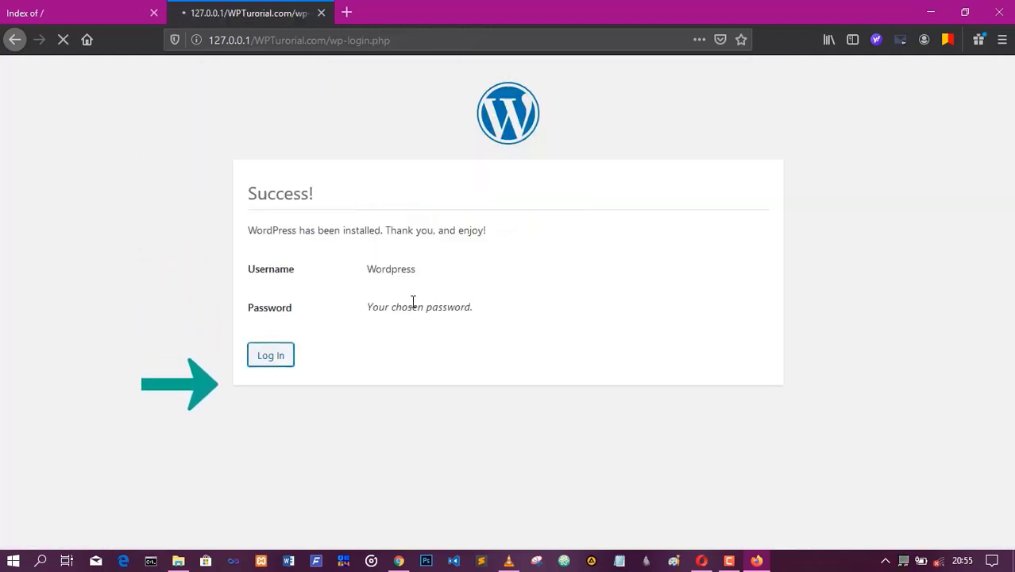
pyautogui.click(270, 356)
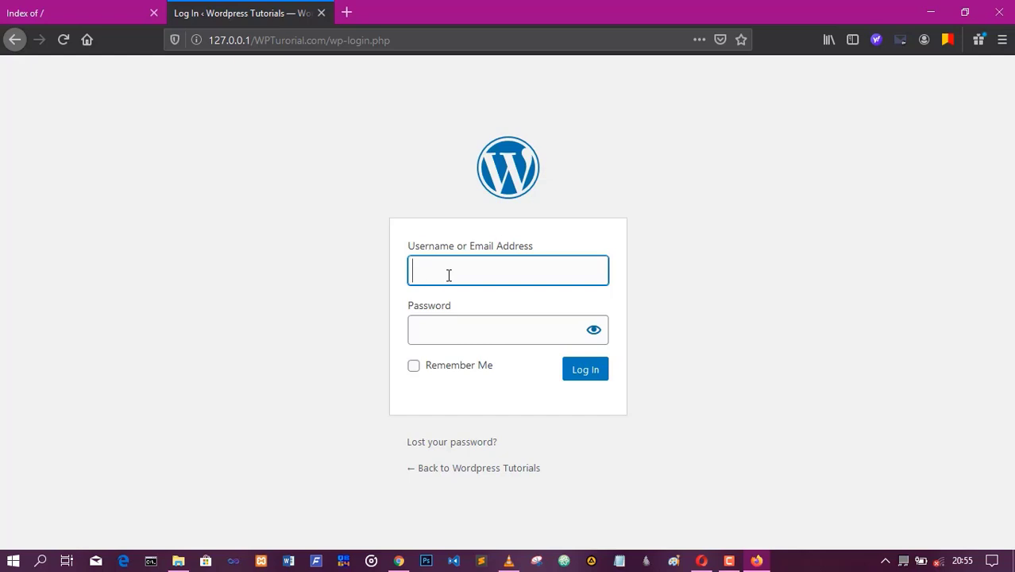
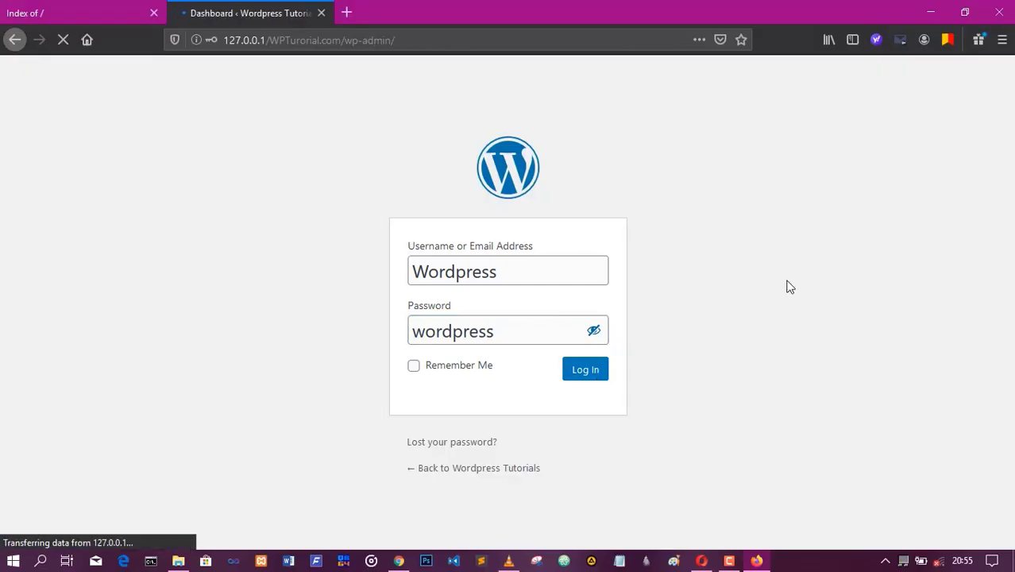
# Dismiss the Welcome panel and collapse the Quick Draft and Events and News boxes
pyautogui.click(585, 369)
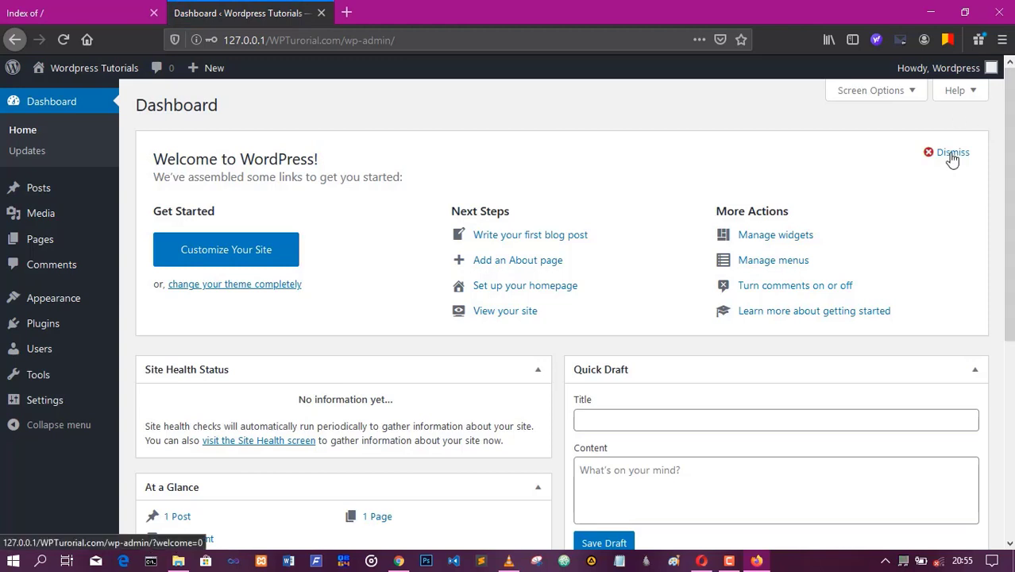
pyautogui.click(953, 152)
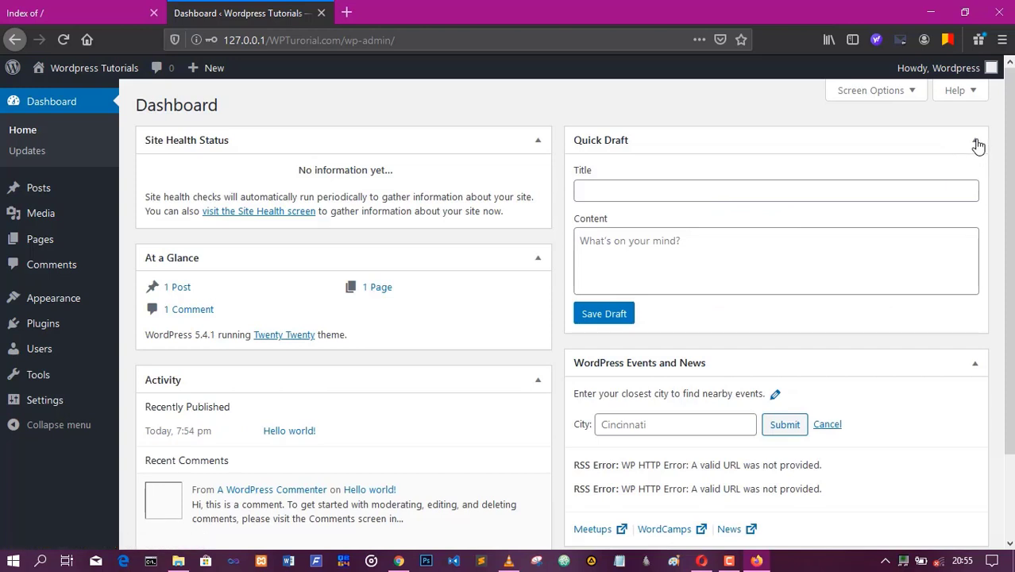
pyautogui.click(976, 143)
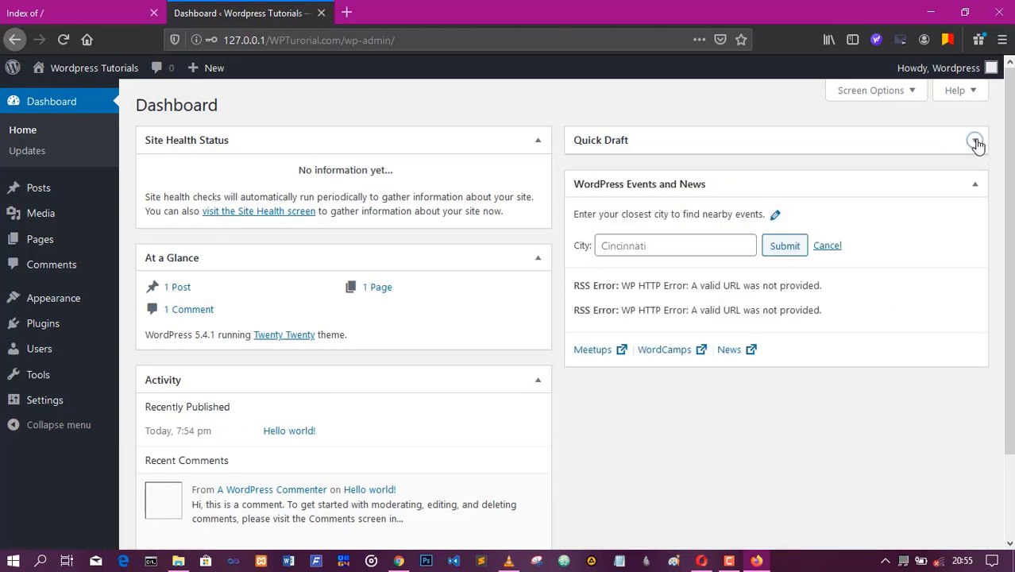
pyautogui.click(975, 140)
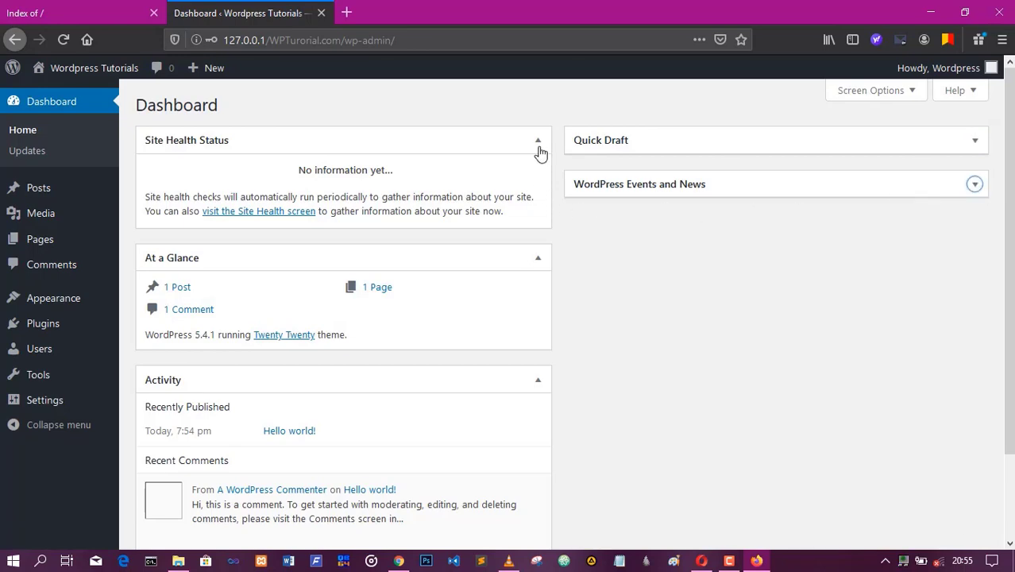
pyautogui.click(537, 140)
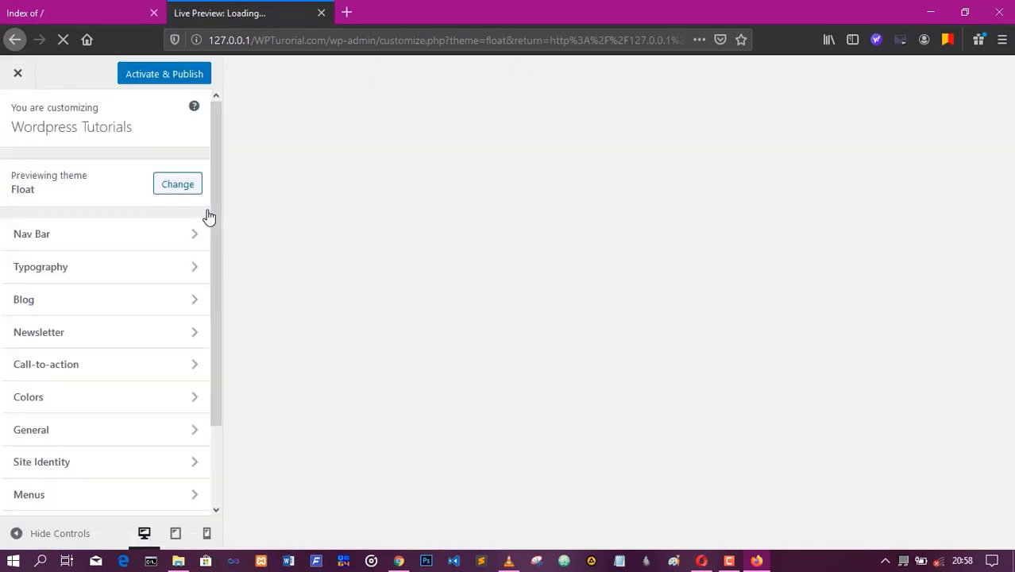
# Browse the installed themes and visit the site's front end
pyautogui.click(17, 73)
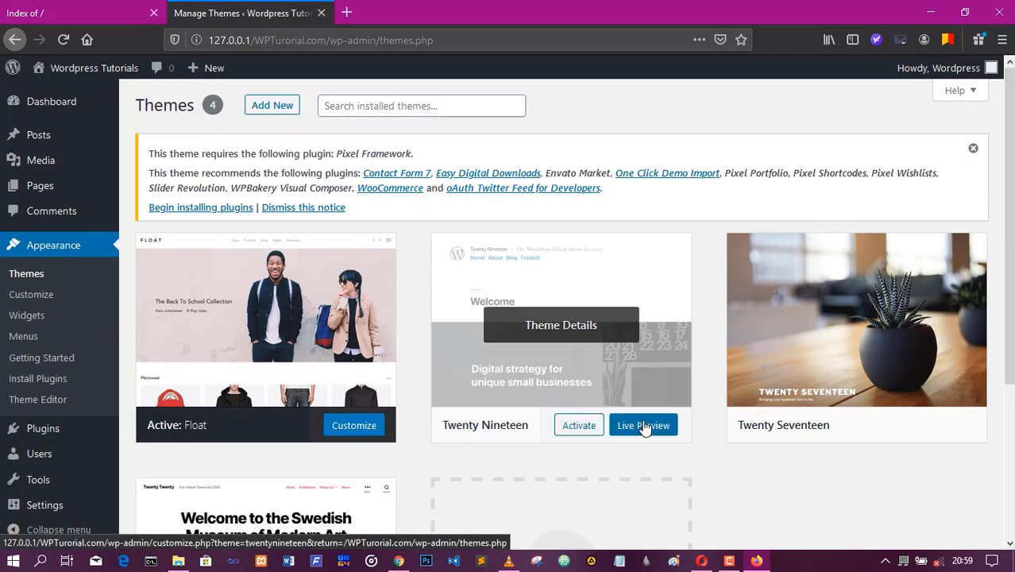
pyautogui.click(644, 426)
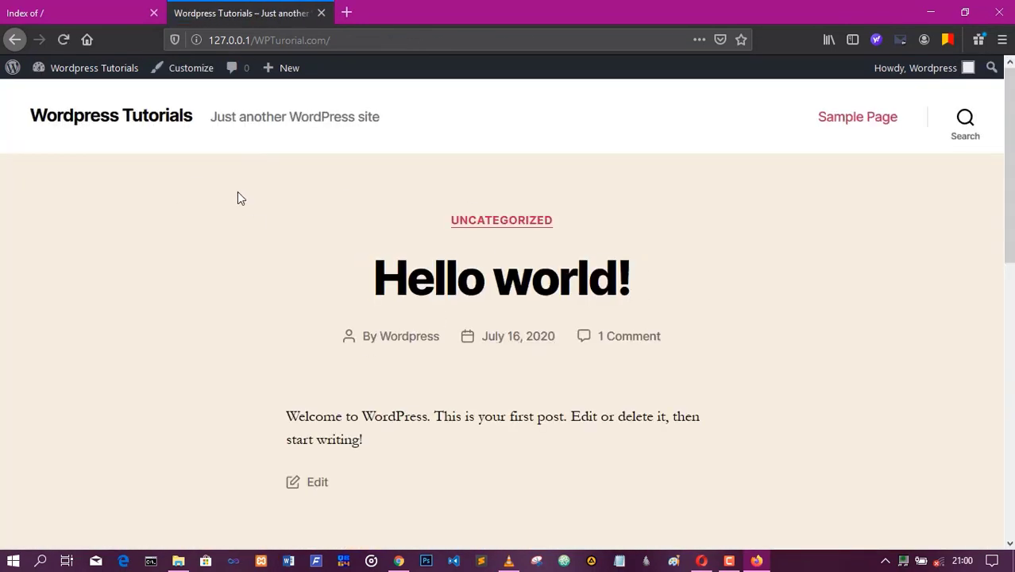
pyautogui.click(191, 66)
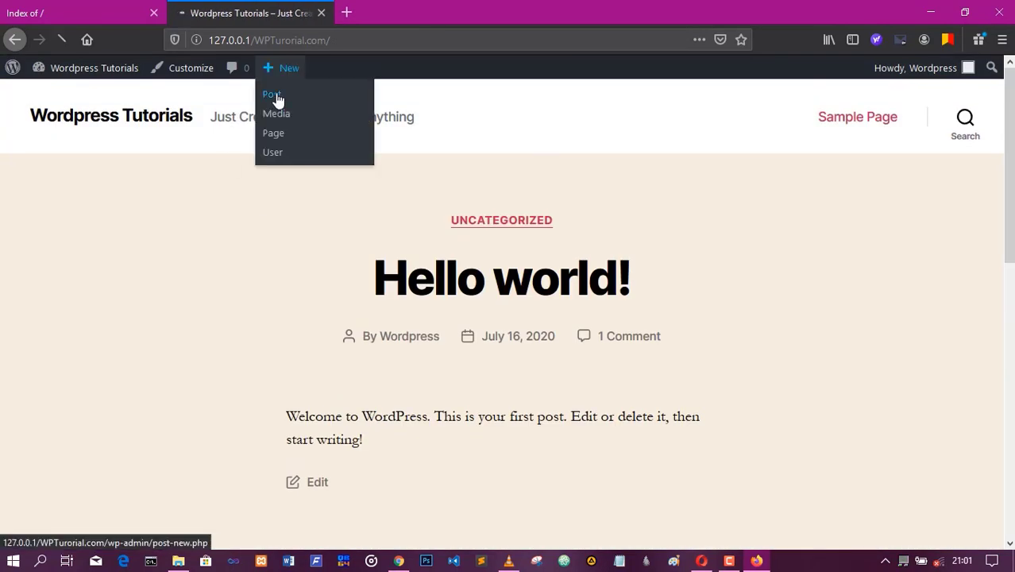
# View posts Tea Break – Enjoy and Life is a Passage and open one for editing
pyautogui.click(270, 94)
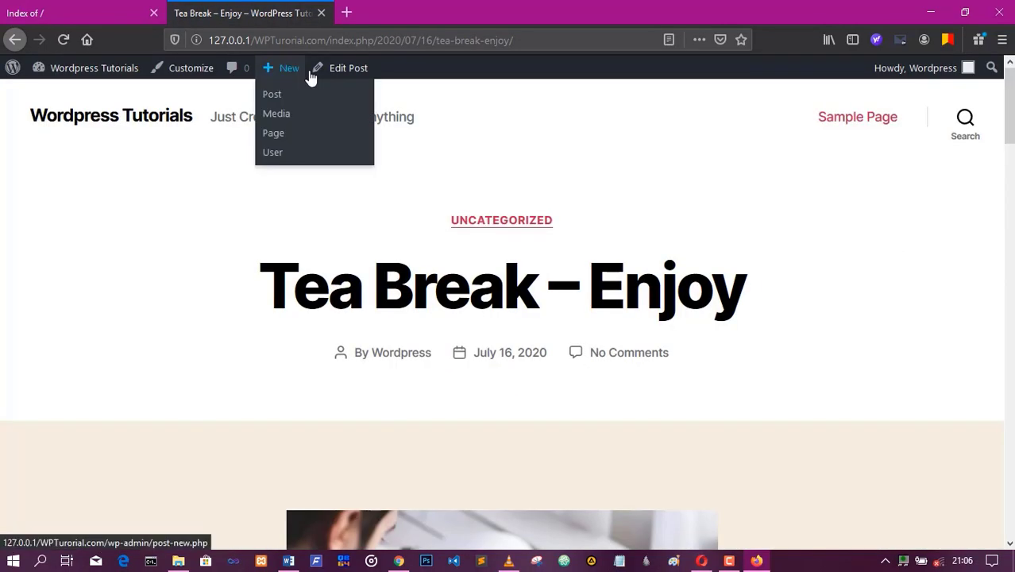
pyautogui.click(349, 66)
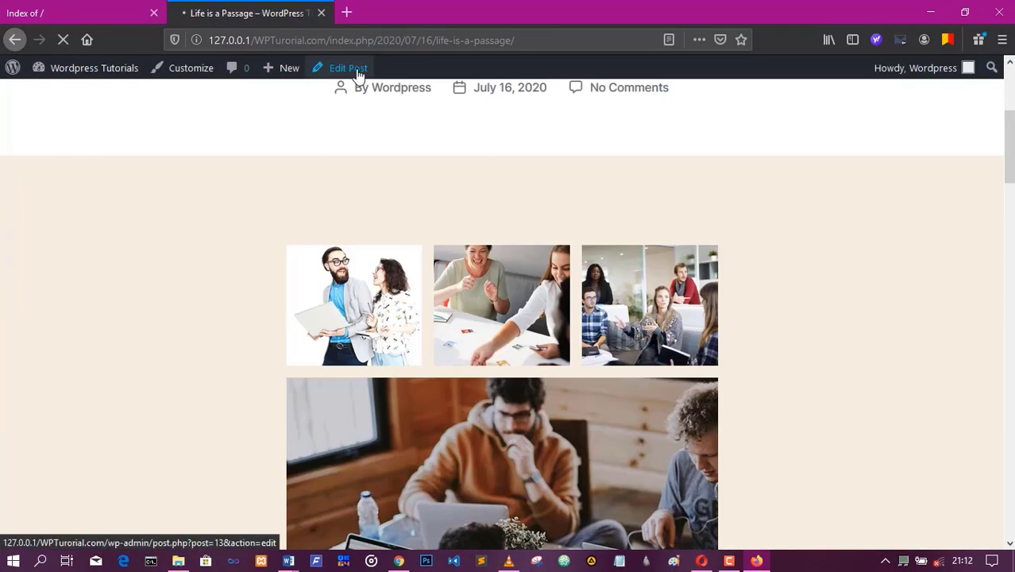
pyautogui.click(347, 67)
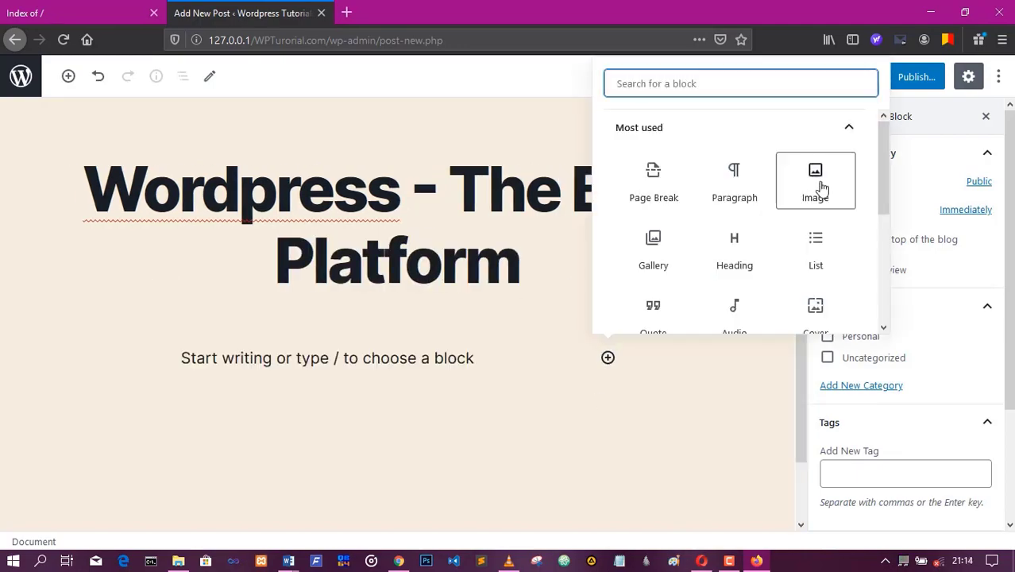
# Insert a logo Image block at the start of Wordpress - The Best Platform
pyautogui.click(815, 181)
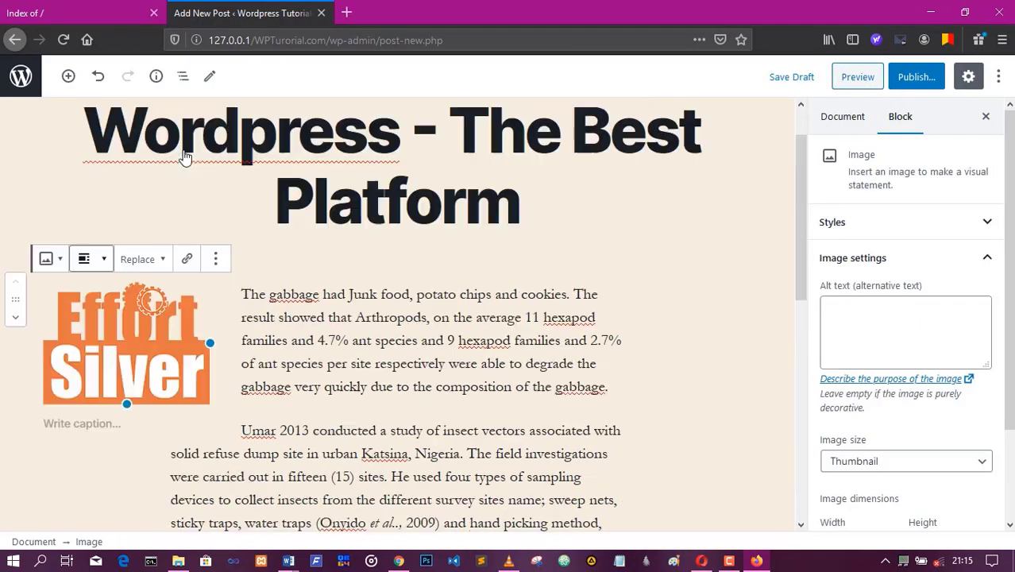
pyautogui.click(916, 76)
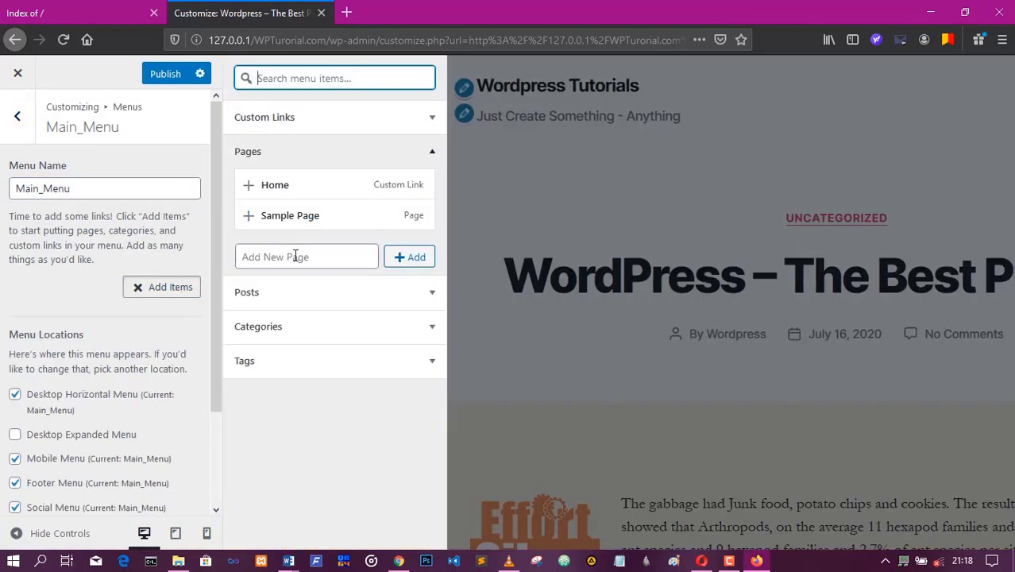
# Add About Me and a new Fun page to the Main_Menu navigation
pyautogui.write('Fun')
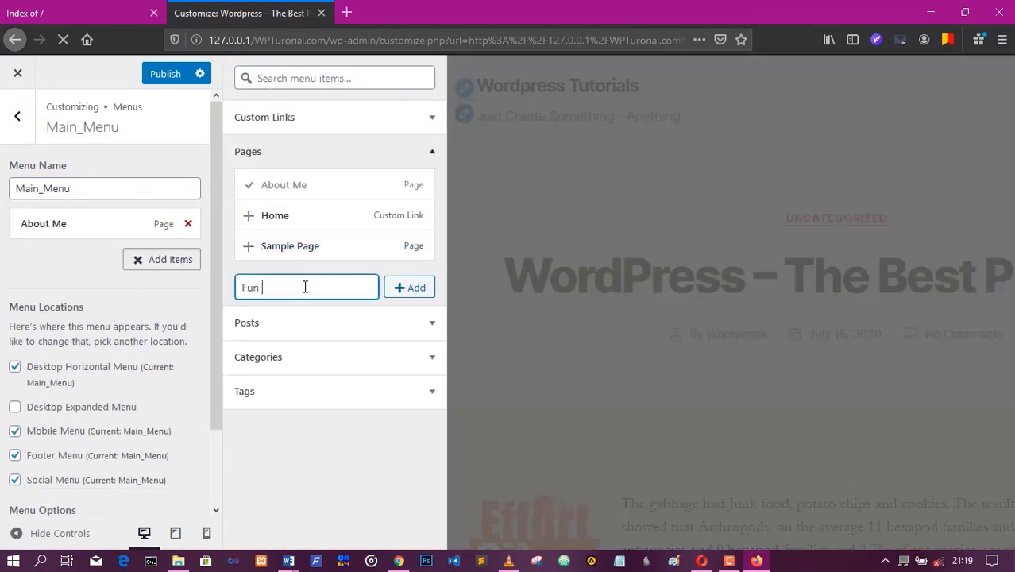
pyautogui.click(410, 286)
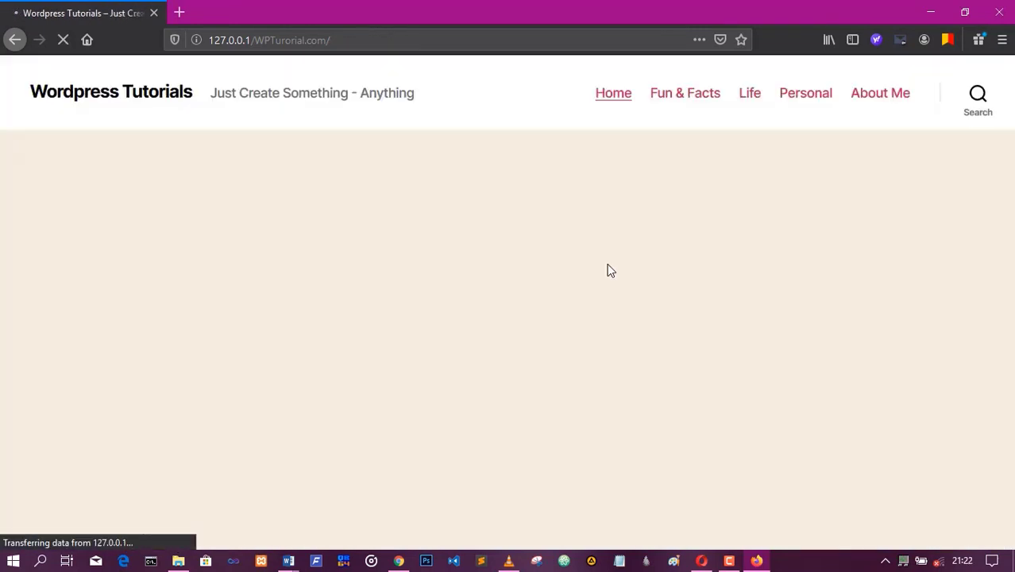
# Browse the live site's new menu, then request wp-admin/ from the address bar
pyautogui.click(178, 13)
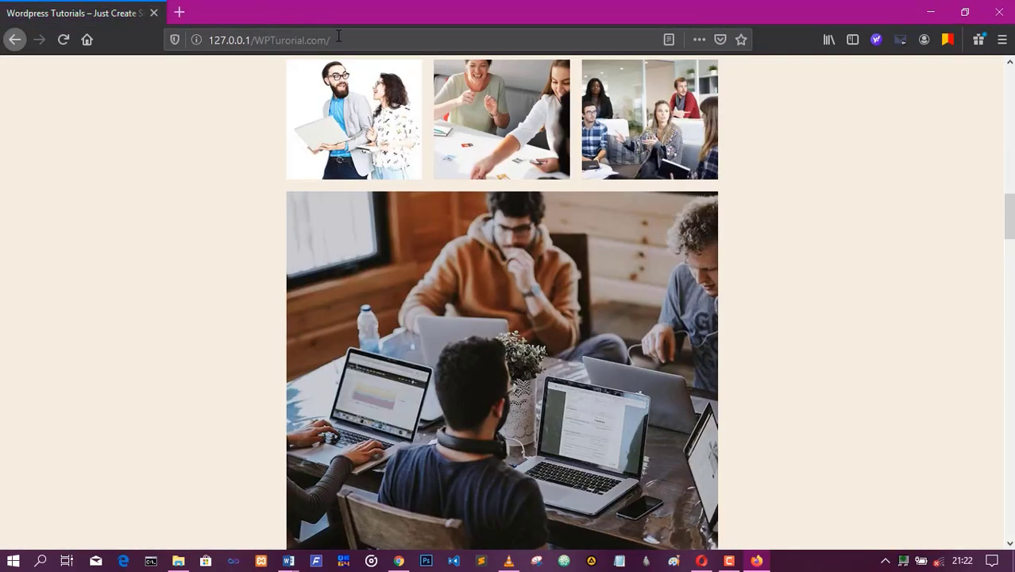
pyautogui.click(270, 39)
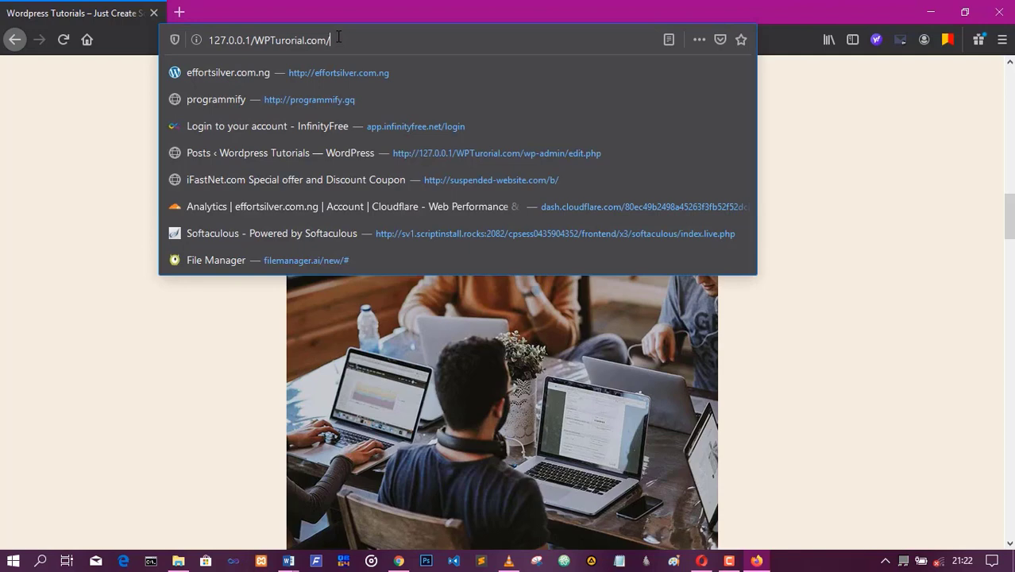
pyautogui.write('wp-admin/')
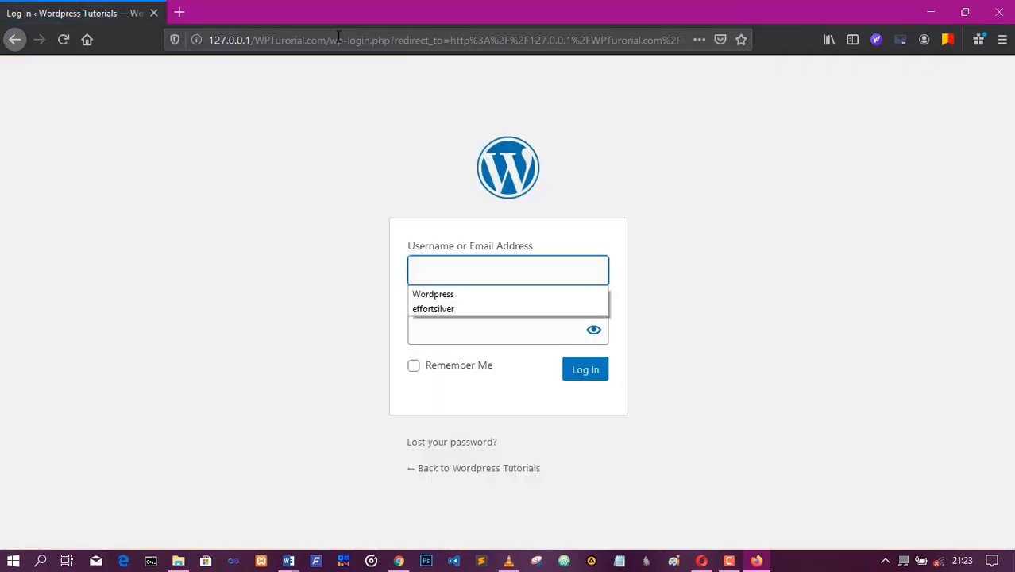
pyautogui.moveTo(437, 197)
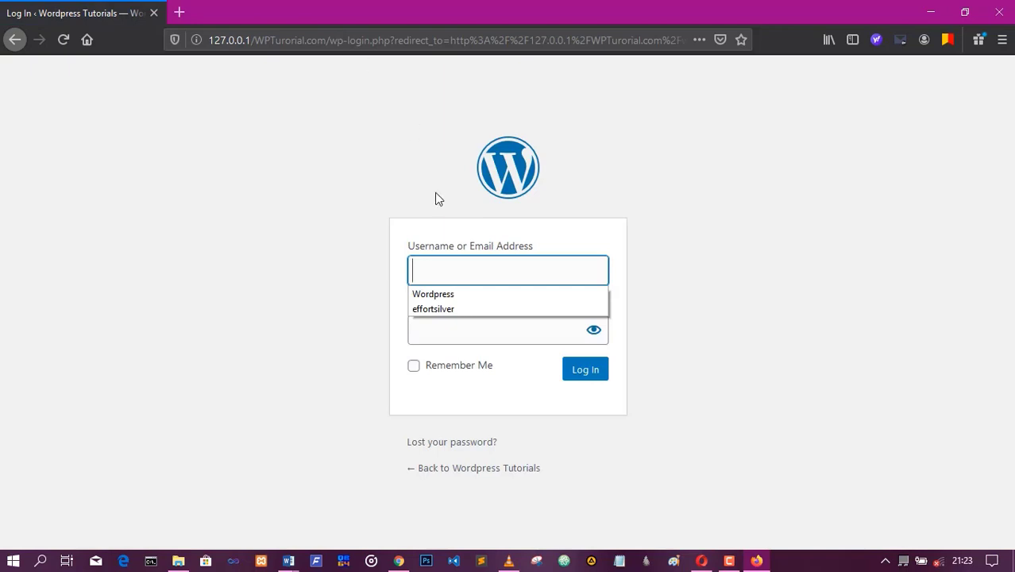
pyautogui.click(432, 292)
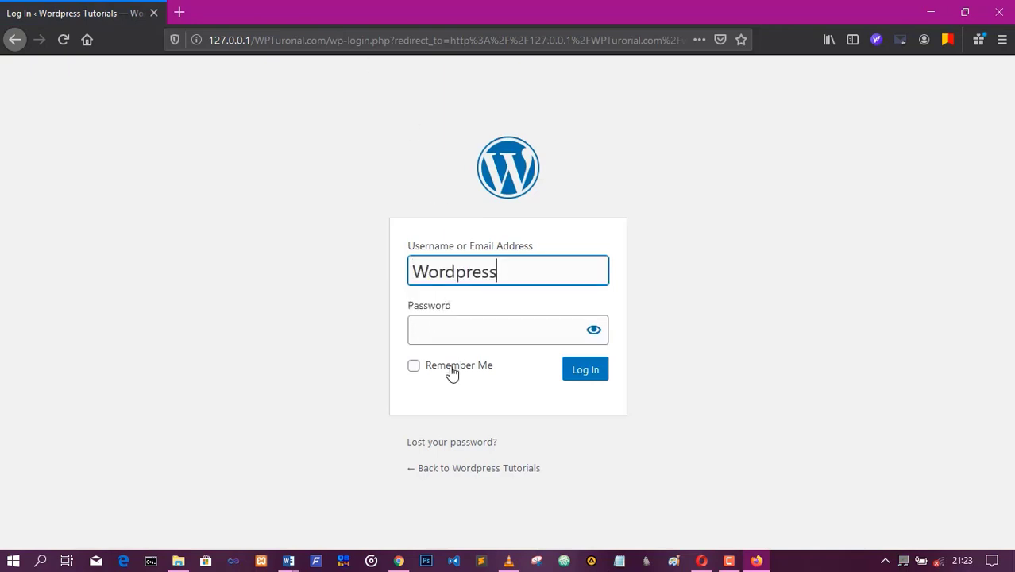
pyautogui.click(508, 329)
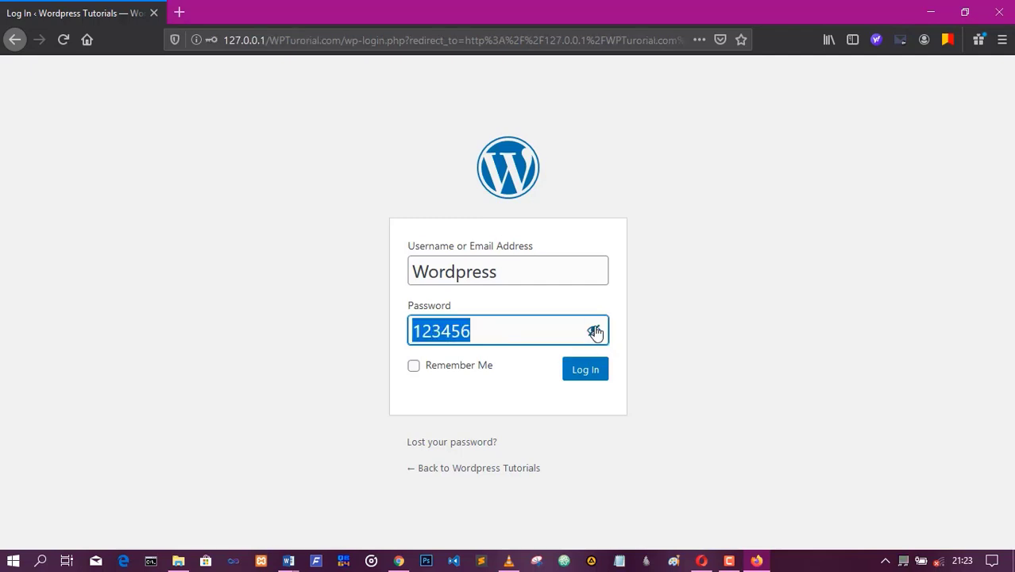
pyautogui.click(585, 369)
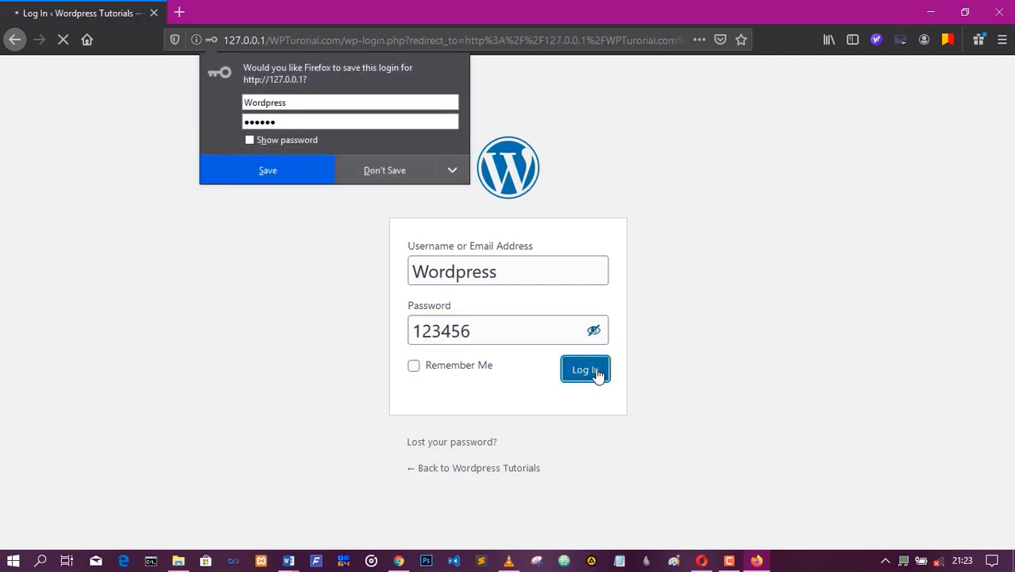
# Decline Firefox's save-login prompt and retry the login with a different password
pyautogui.click(584, 368)
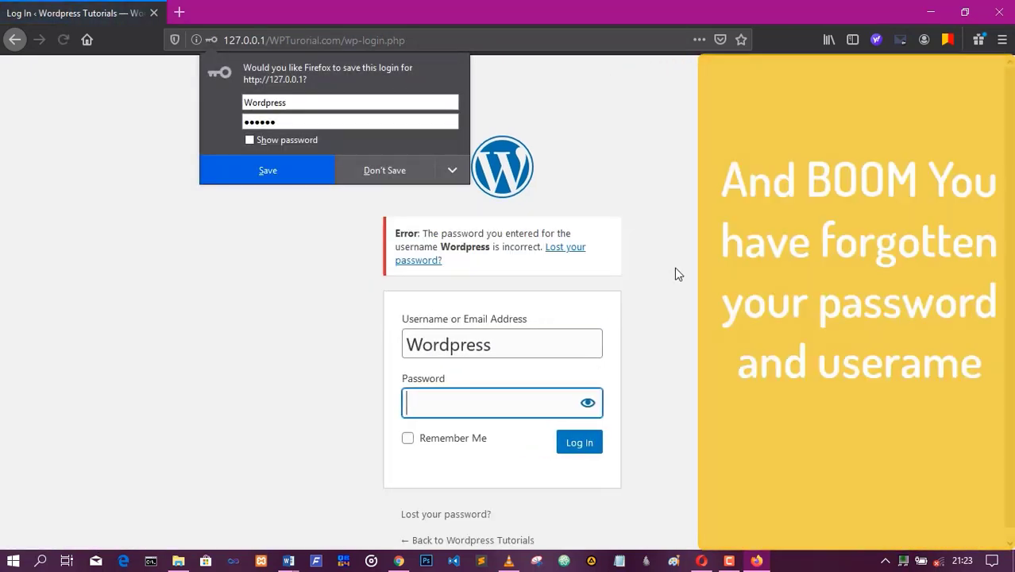
pyautogui.click(385, 170)
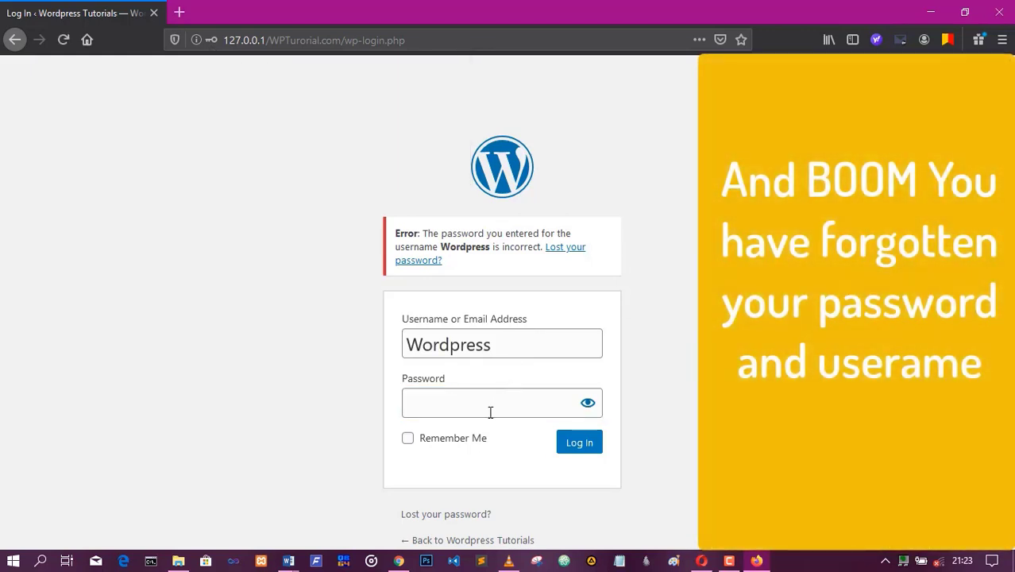
pyautogui.click(492, 404)
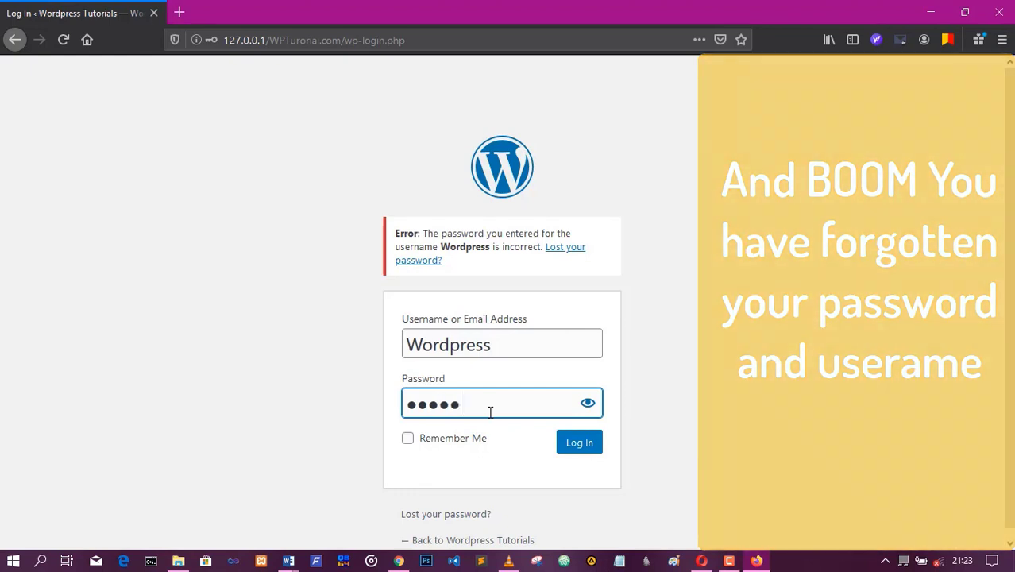
pyautogui.click(578, 442)
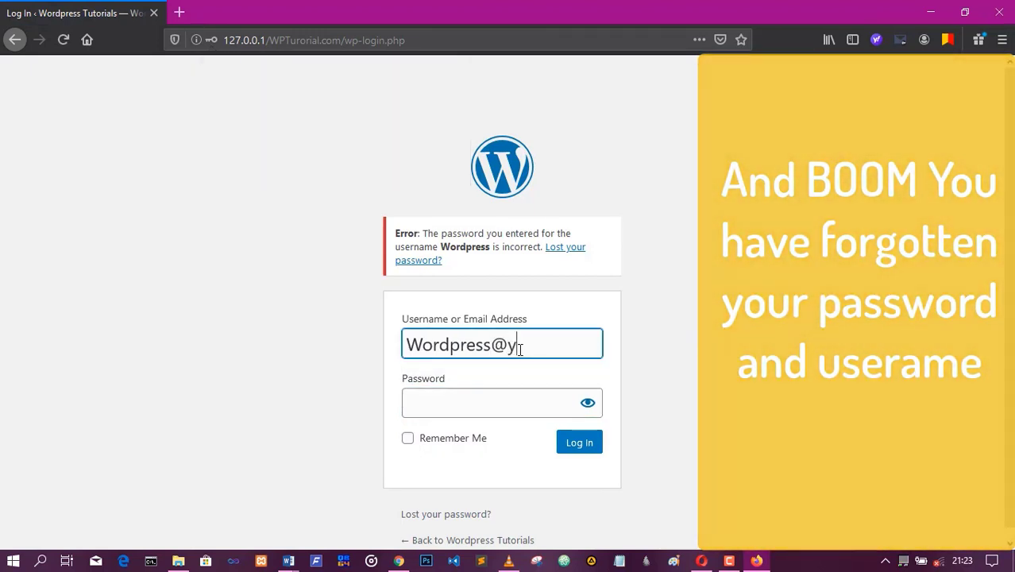
pyautogui.write('ahoo.')
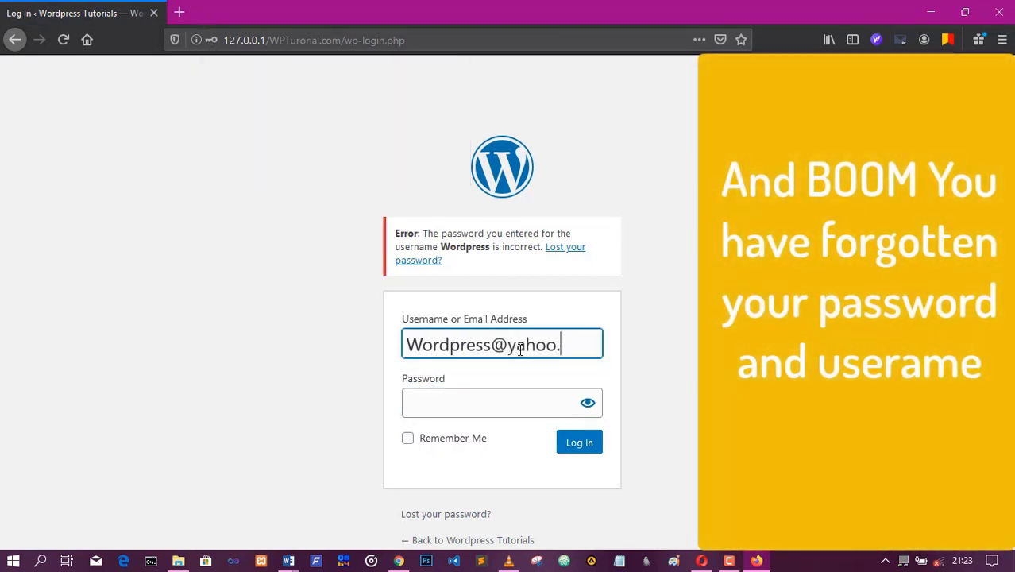
pyautogui.write('com')
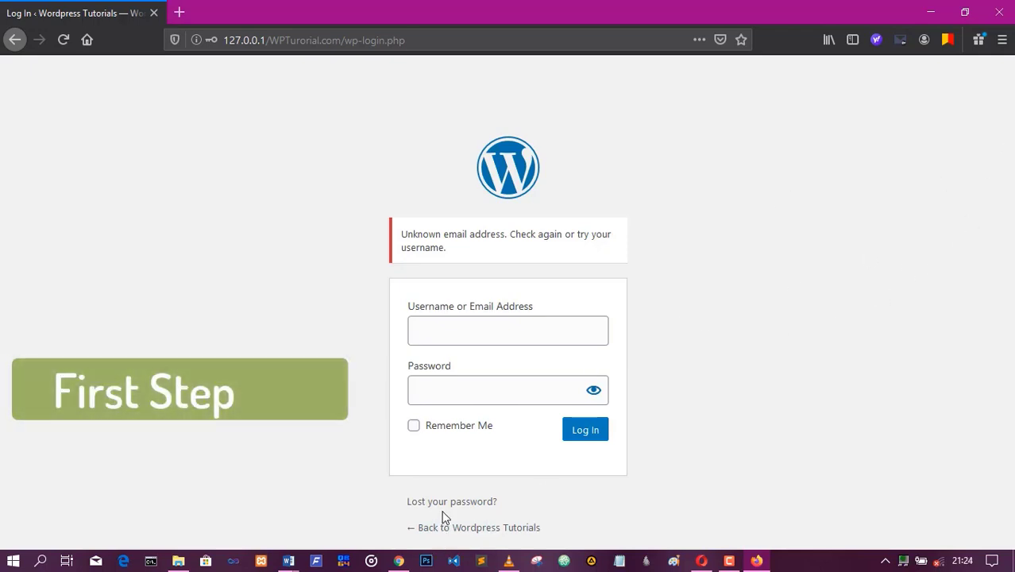
pyautogui.moveTo(451, 502)
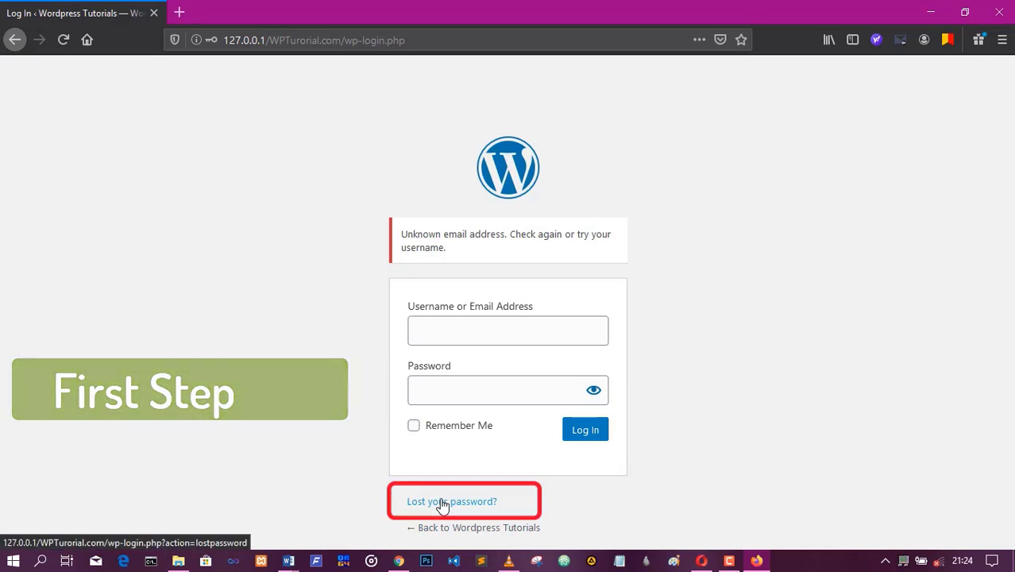
# Go to the 'Lost your password?' page and focus its Username or Email Address box
pyautogui.click(451, 502)
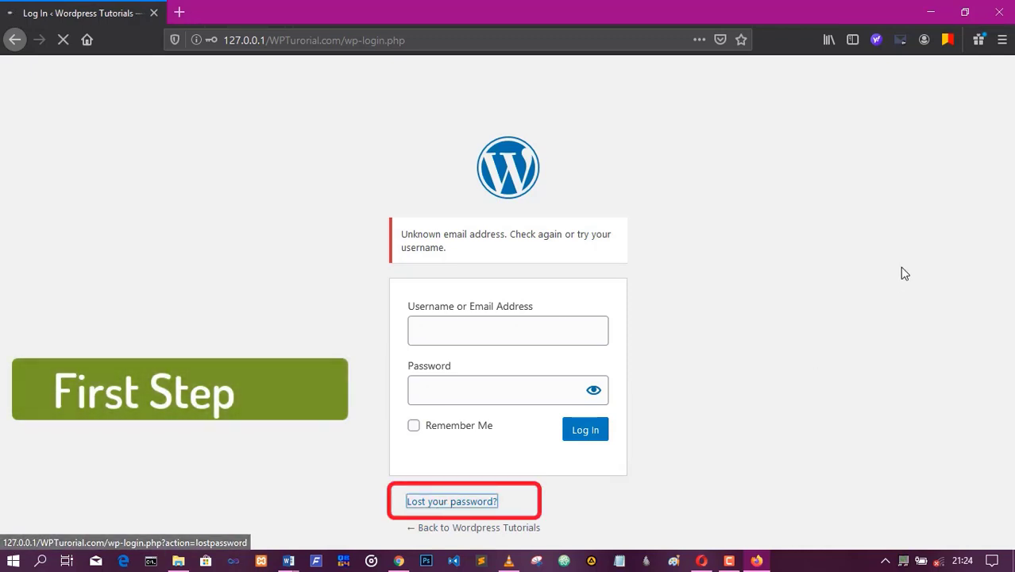
pyautogui.click(451, 502)
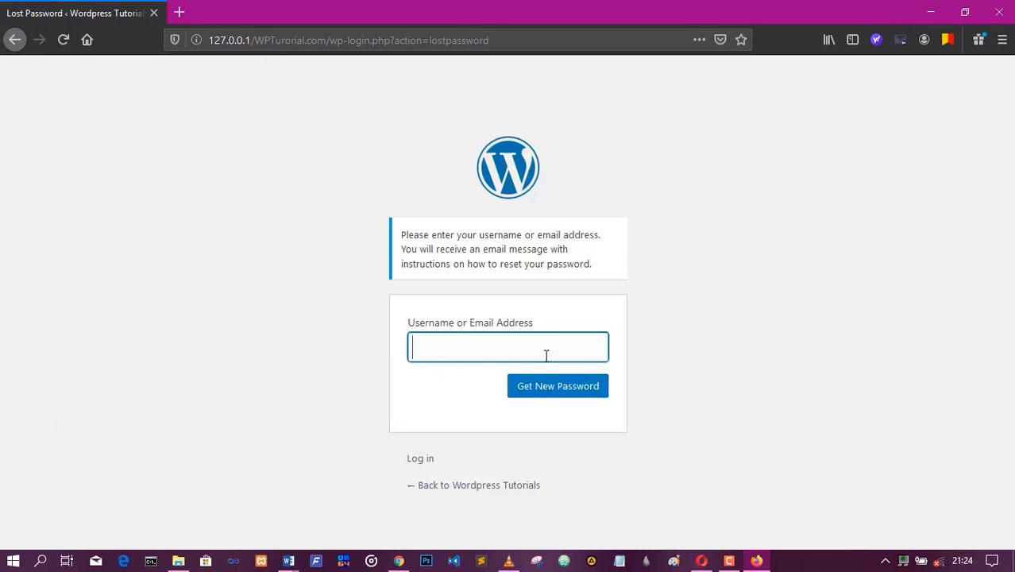
pyautogui.moveTo(521, 345)
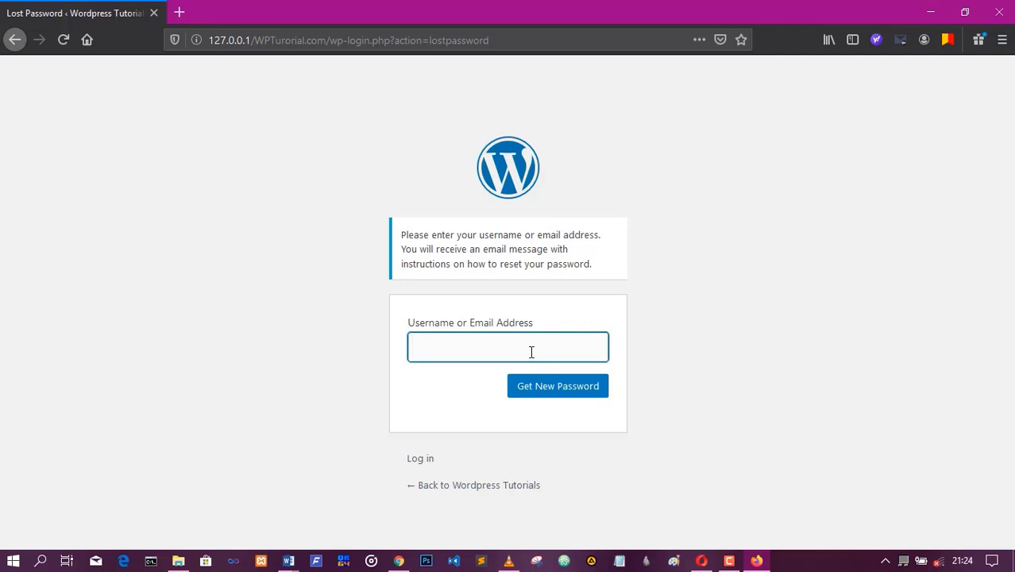
pyautogui.click(508, 346)
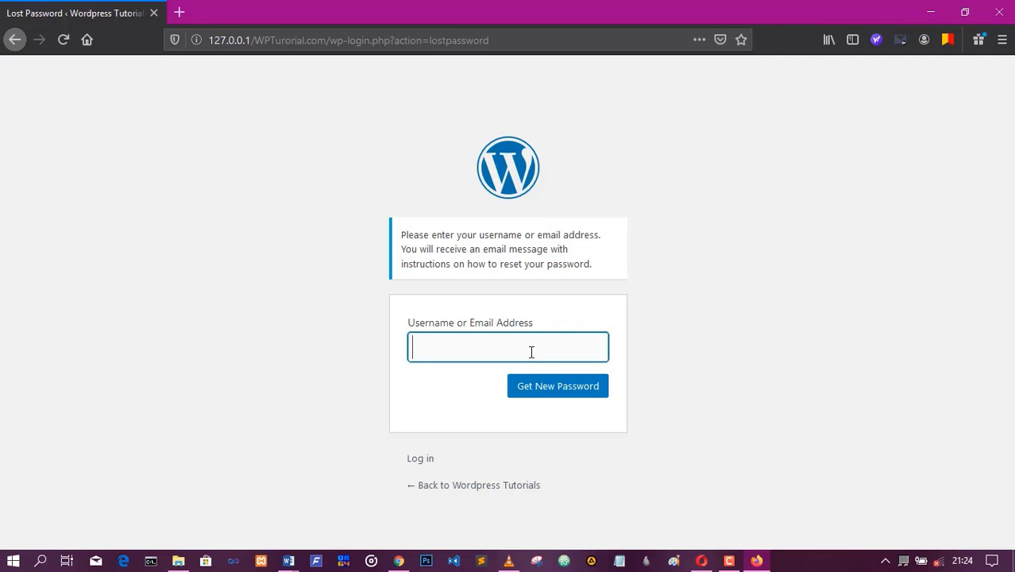
pyautogui.moveTo(284, 332)
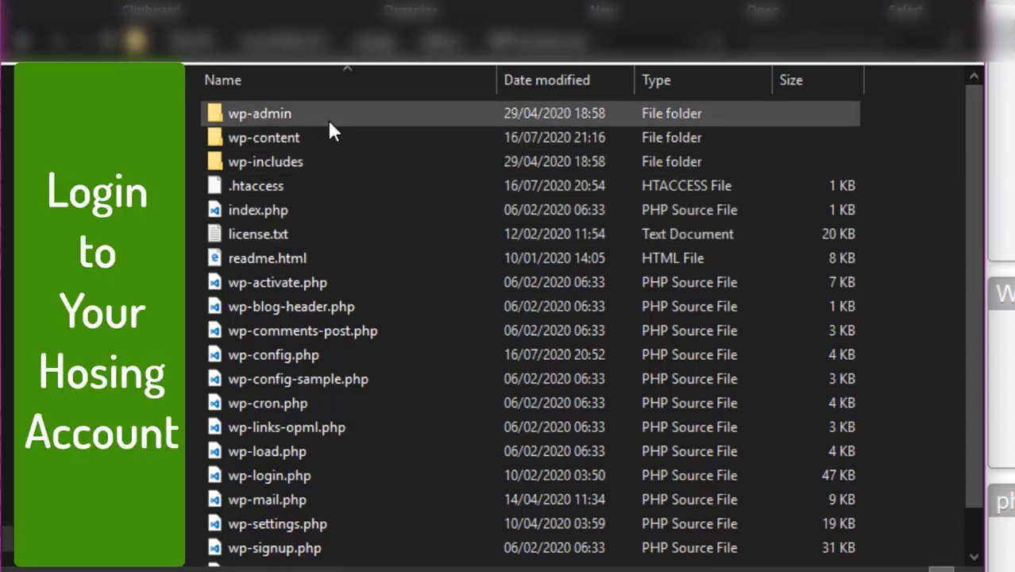
# Locate wp-config.php in the WordPress installation folder and open it
pyautogui.click(265, 162)
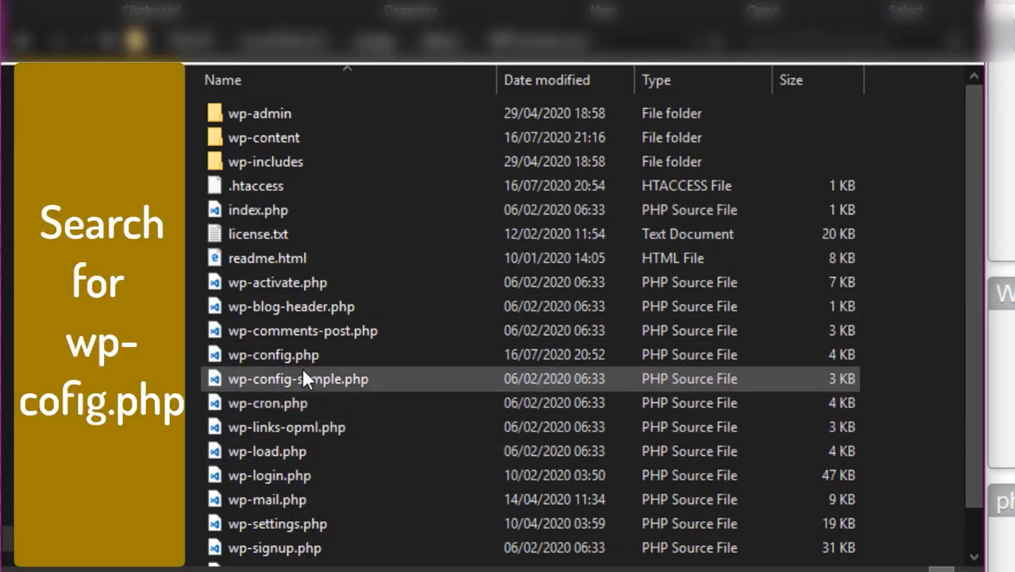
pyautogui.click(273, 355)
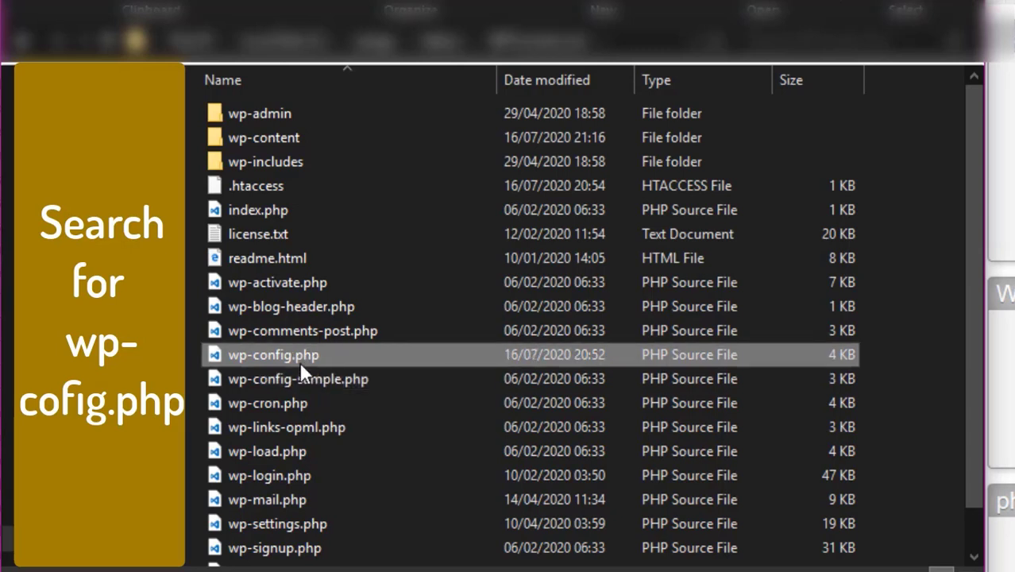
pyautogui.doubleClick(273, 354)
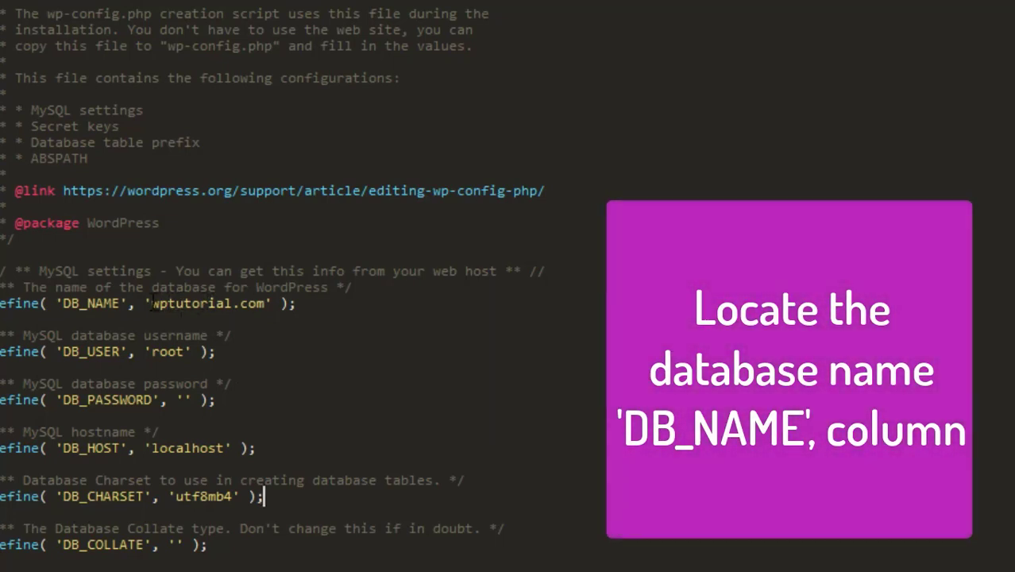
# Select the DB_NAME value wptutorial.com in wp-config.php's MySQL settings
pyautogui.doubleClick(209, 303)
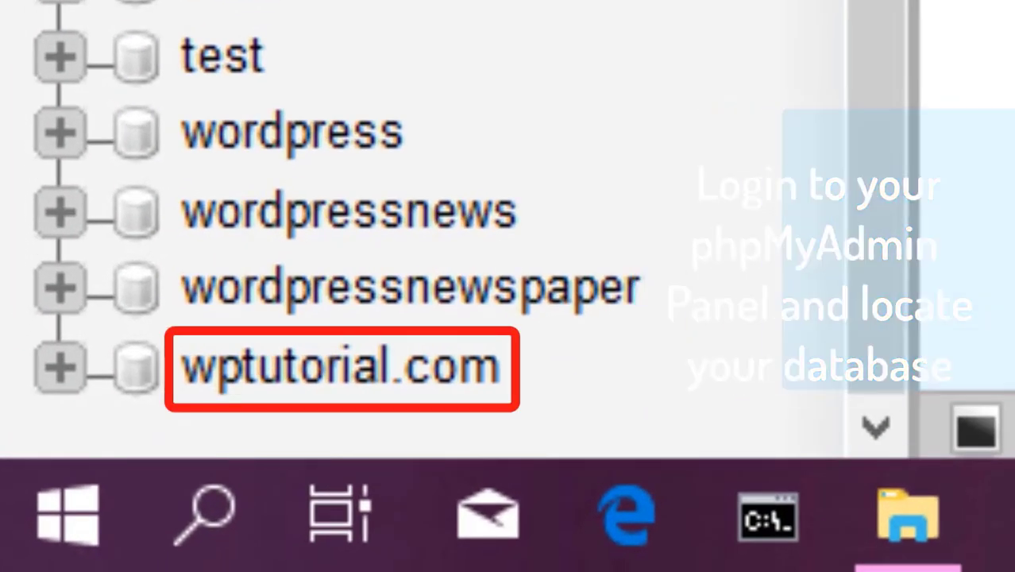
# Browse wp_options in the wptutorial.com database and select the admin_email value
pyautogui.click(340, 367)
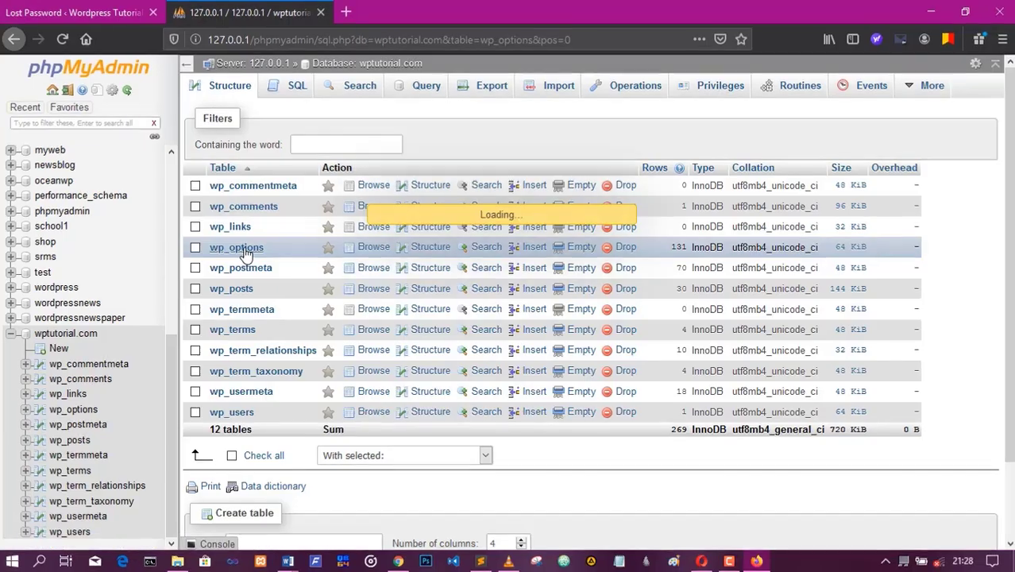
pyautogui.click(373, 246)
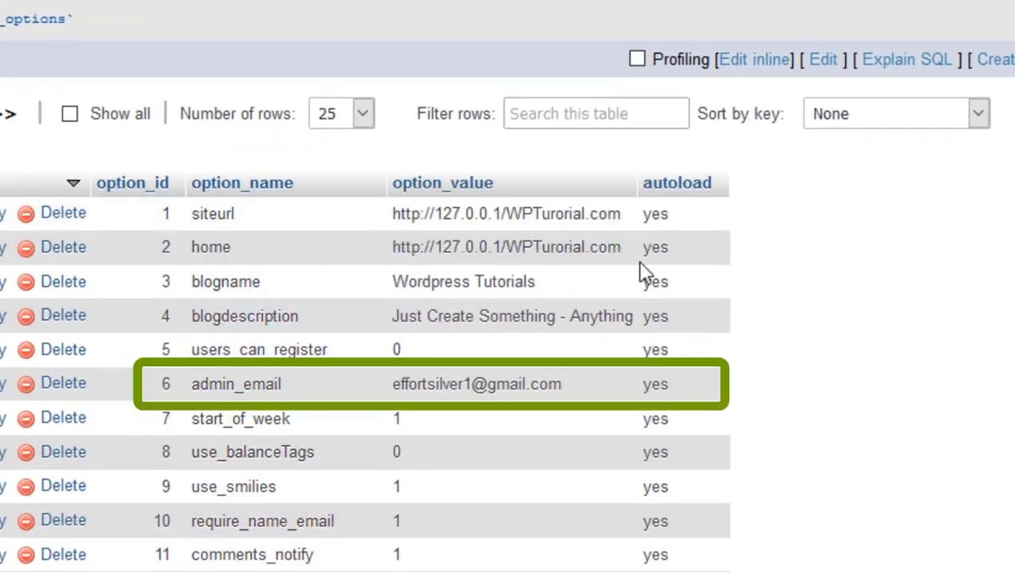
pyautogui.moveTo(822, 260)
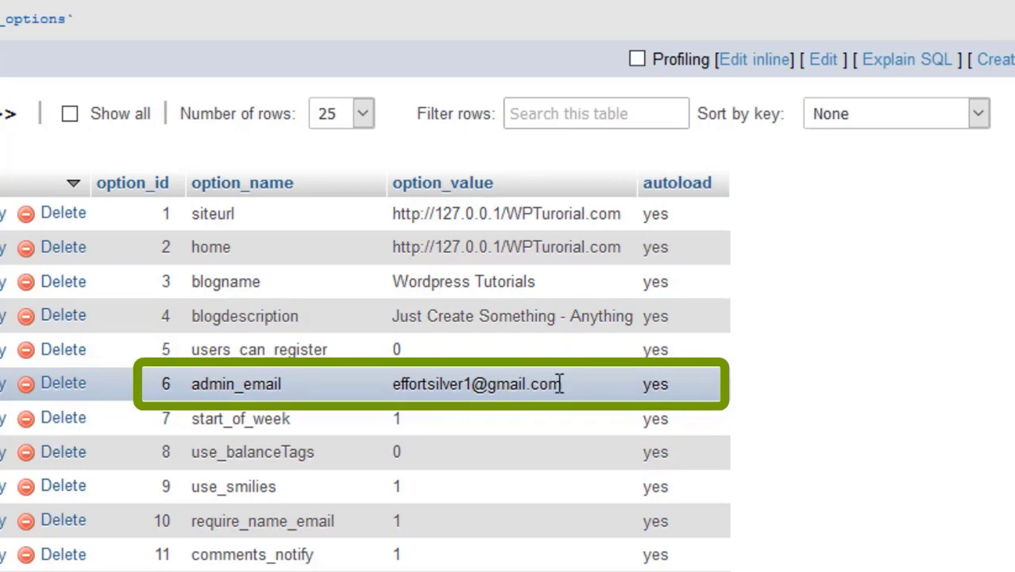
pyautogui.doubleClick(476, 383)
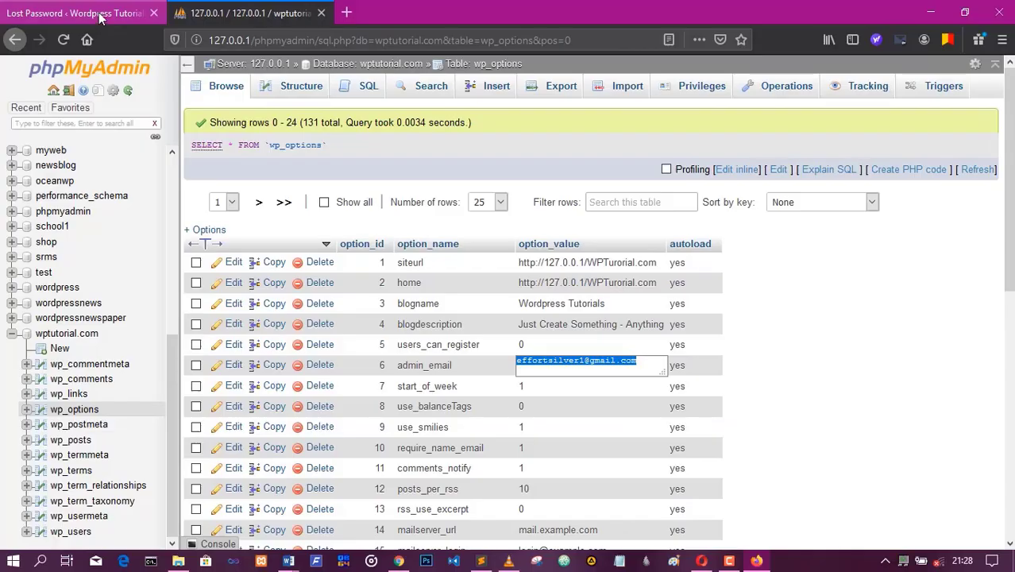
pyautogui.click(76, 12)
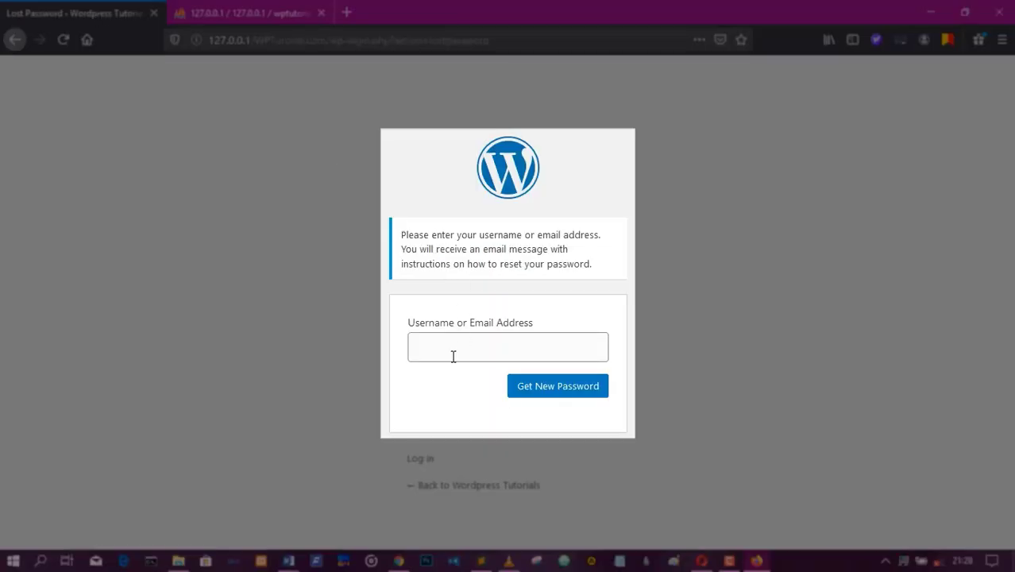
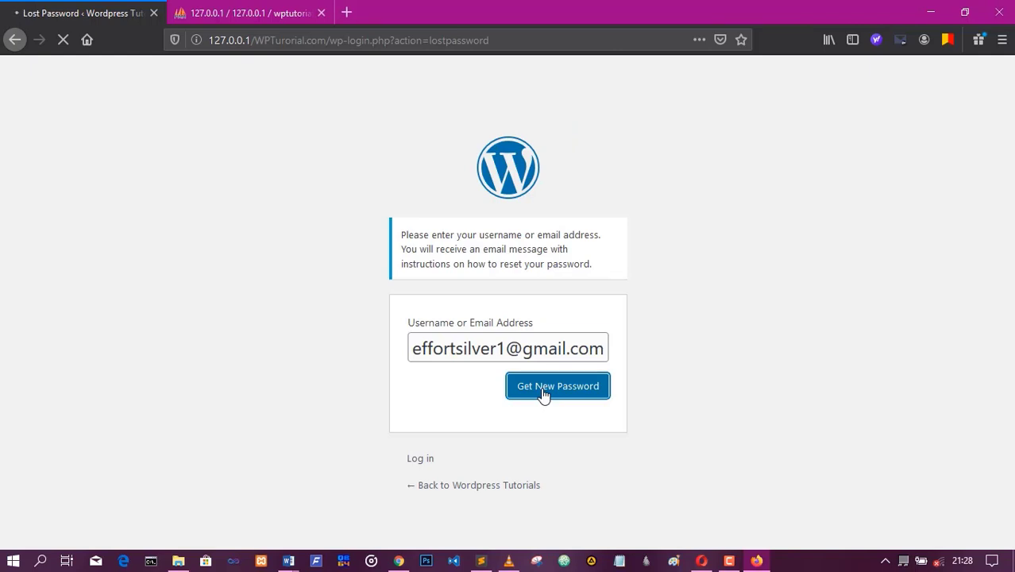
pyautogui.click(557, 386)
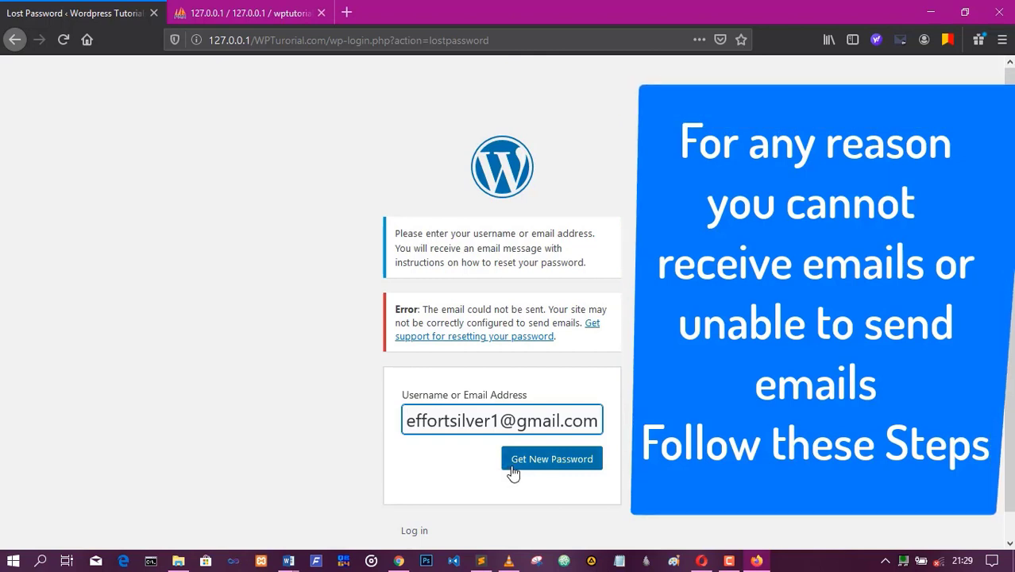
pyautogui.moveTo(531, 467)
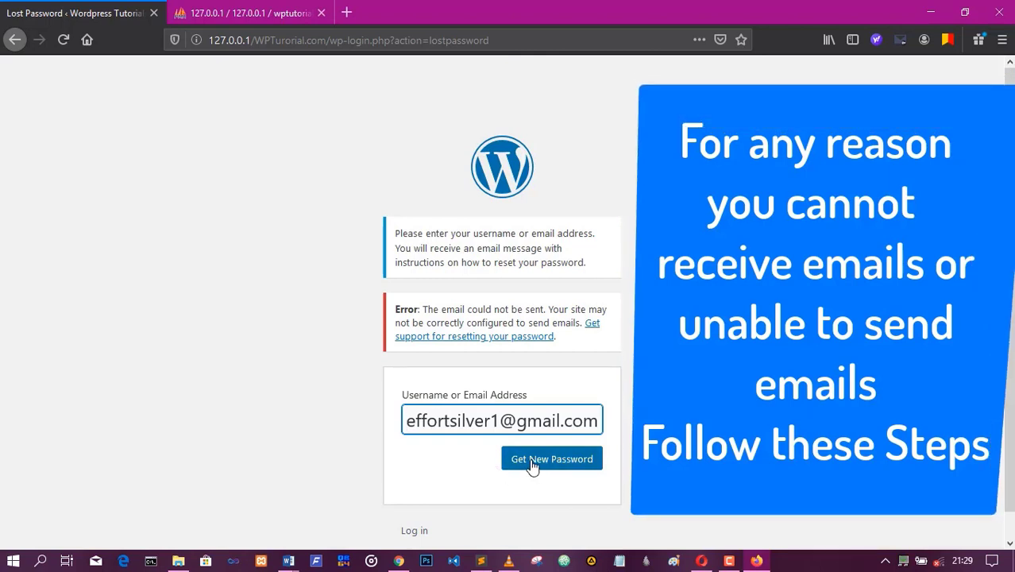
# Browse the rows of the wp_users table showing the single Wordpress user record
pyautogui.click(551, 458)
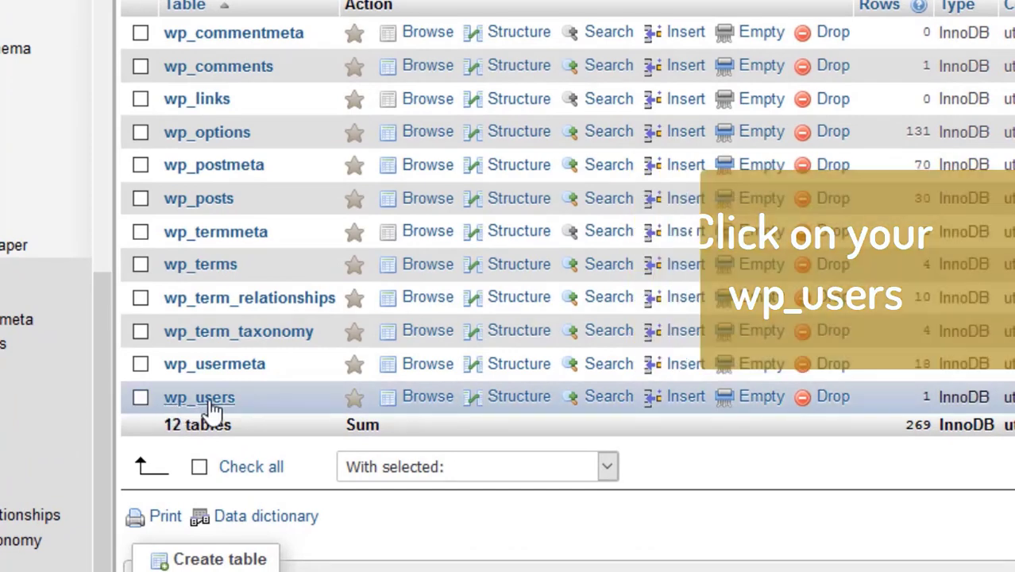
pyautogui.click(201, 397)
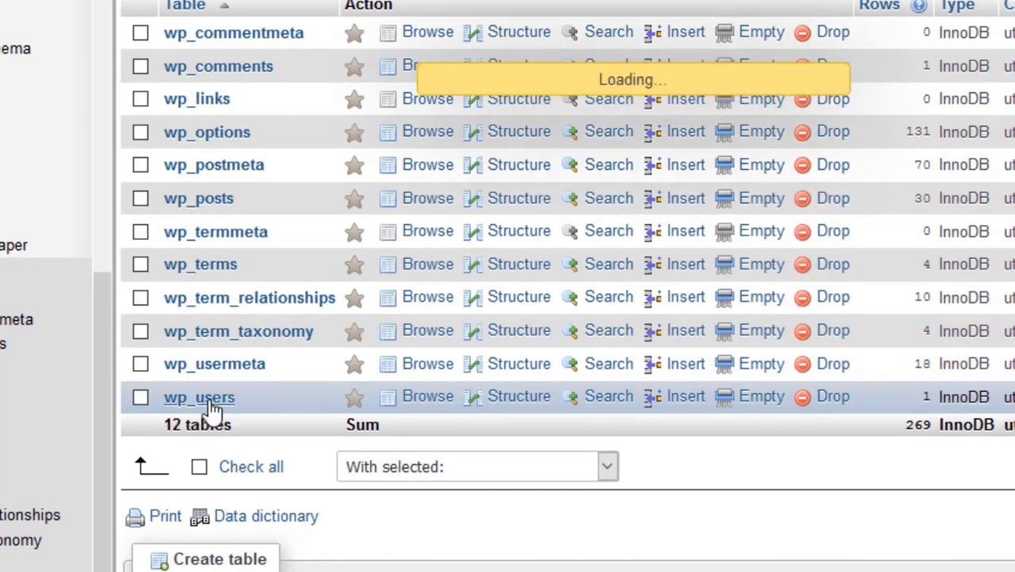
pyautogui.click(427, 395)
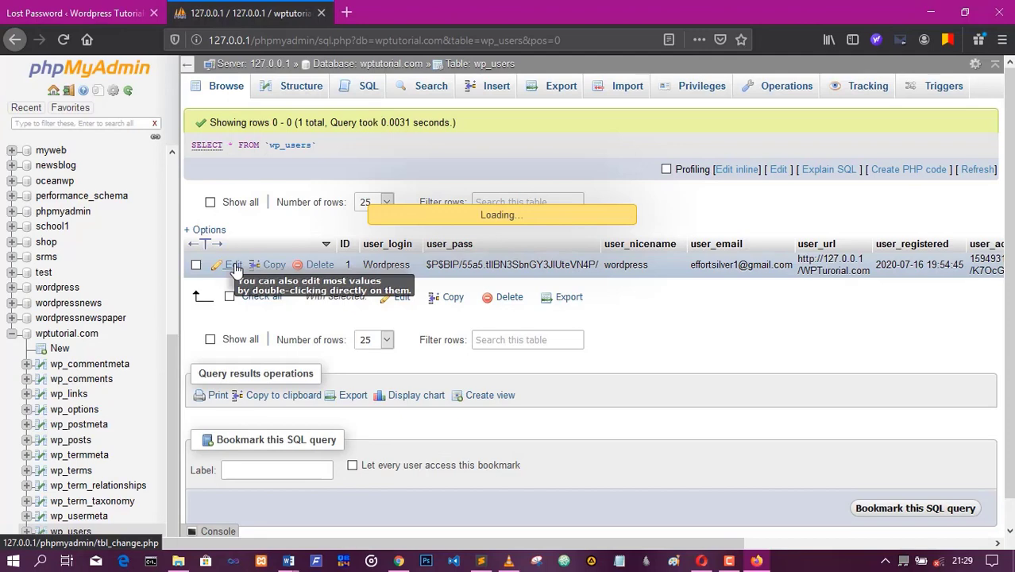
pyautogui.click(232, 264)
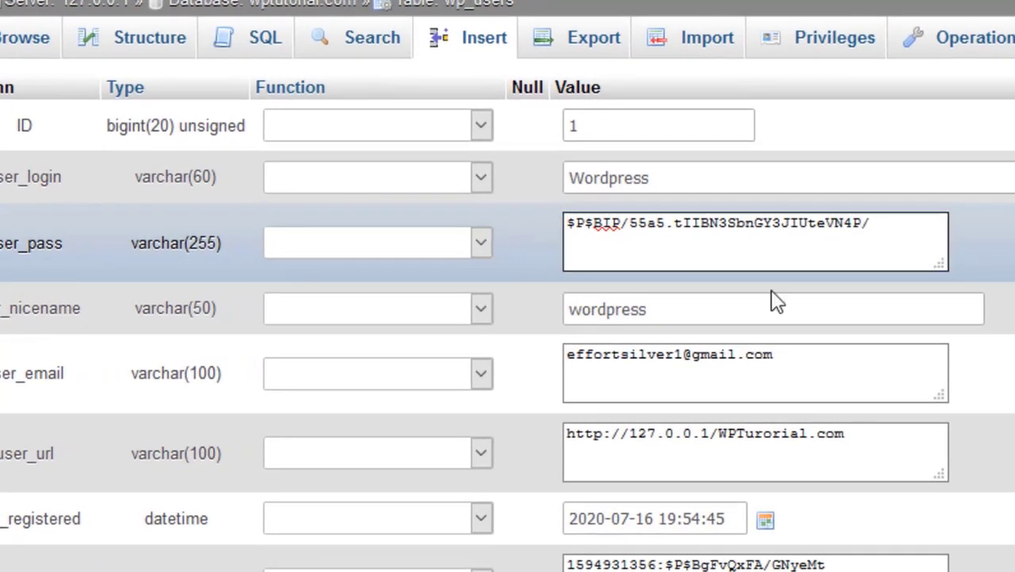
pyautogui.tripleClick(715, 222)
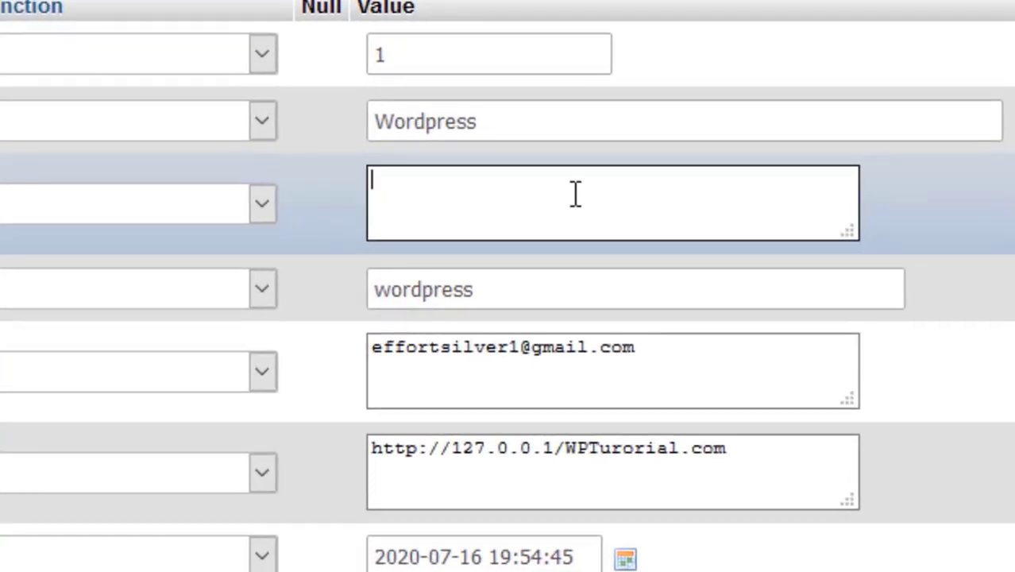
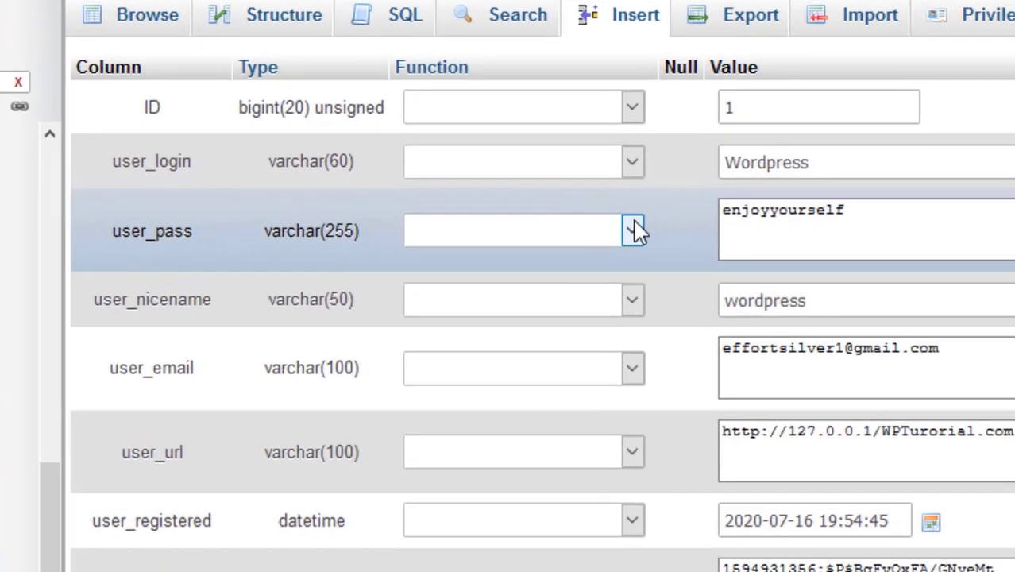
# Choose MD5 as the hashing function for user_pass and save the record
pyautogui.click(632, 230)
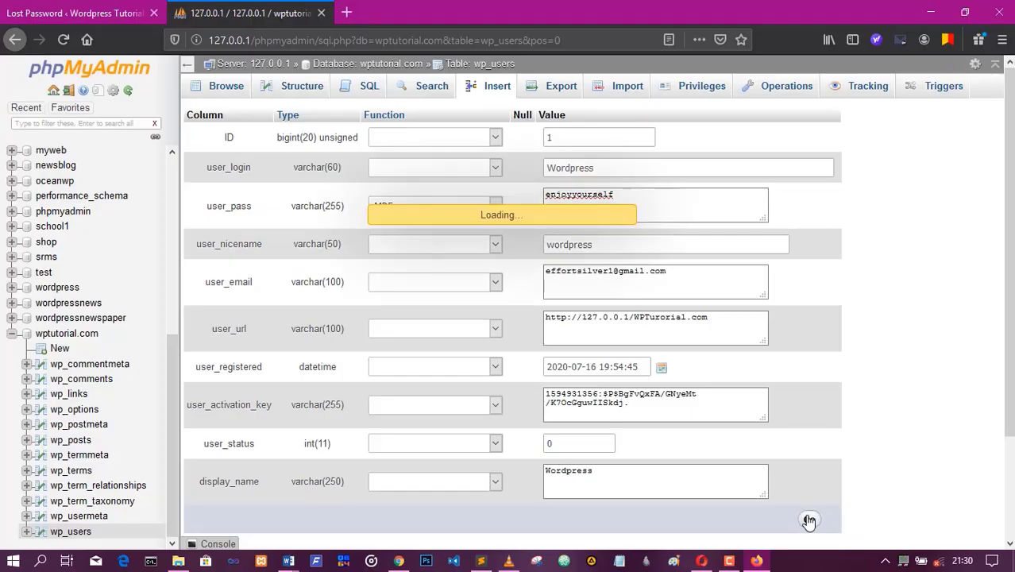
pyautogui.click(809, 521)
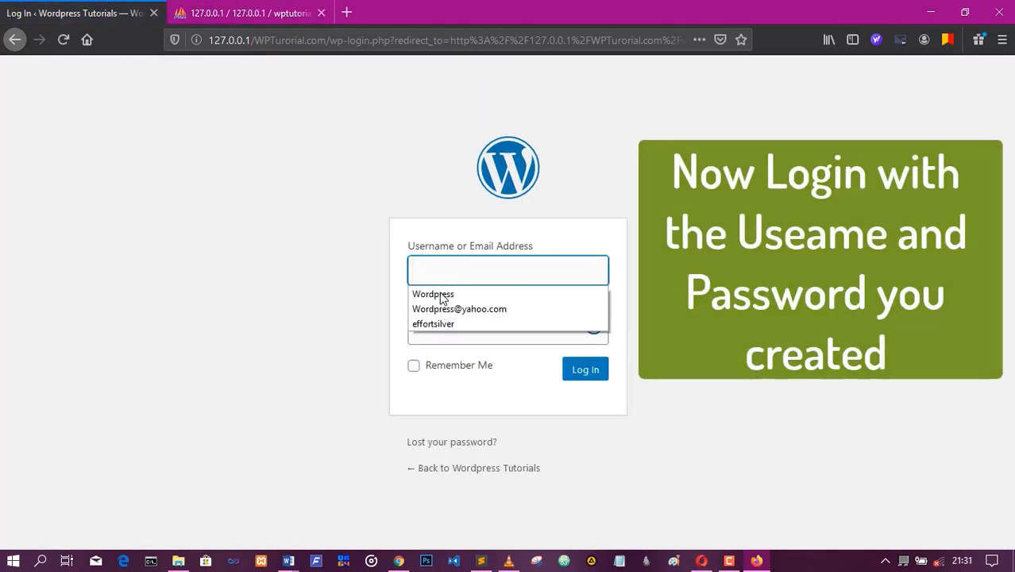
pyautogui.click(432, 294)
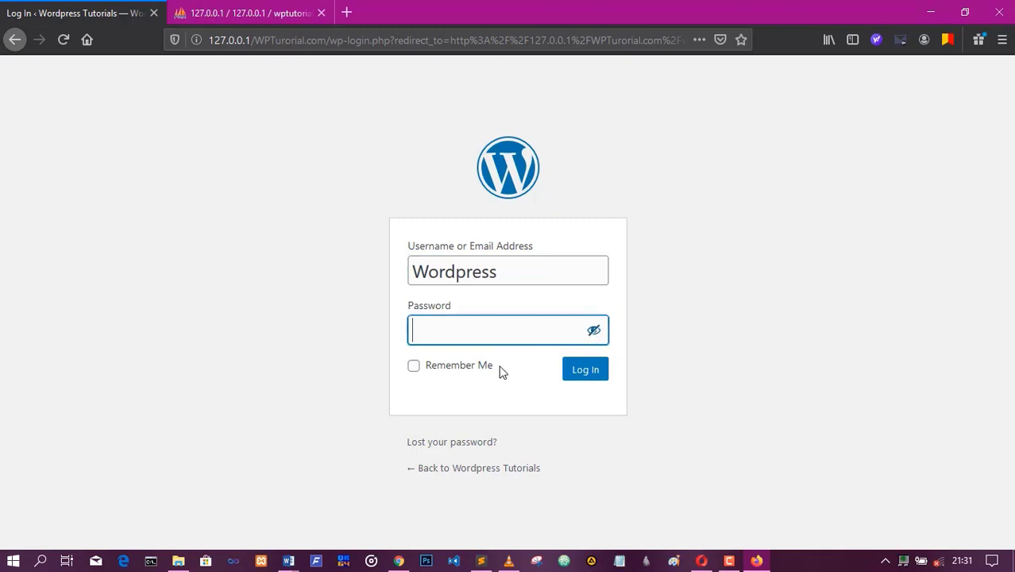
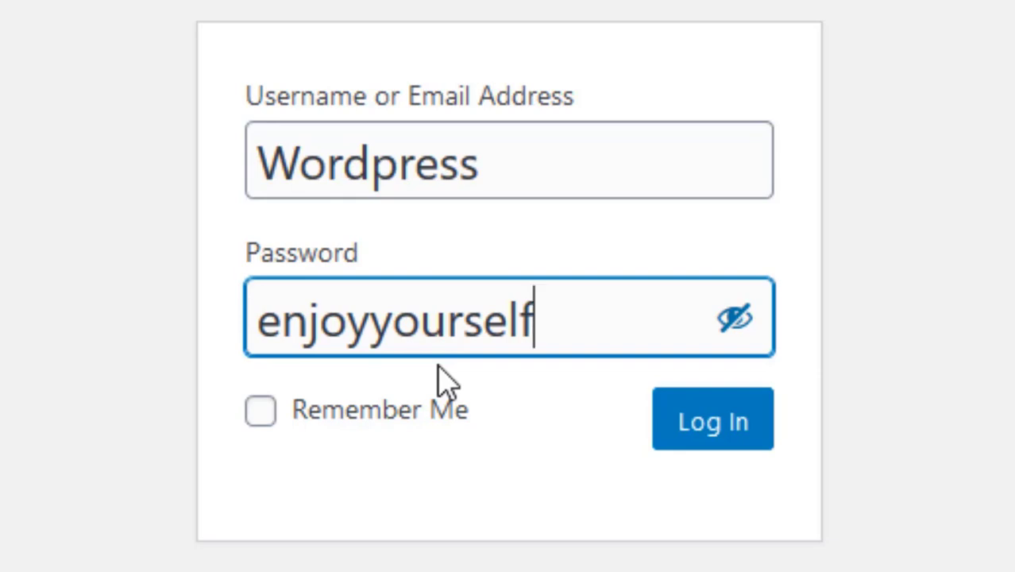
pyautogui.click(712, 420)
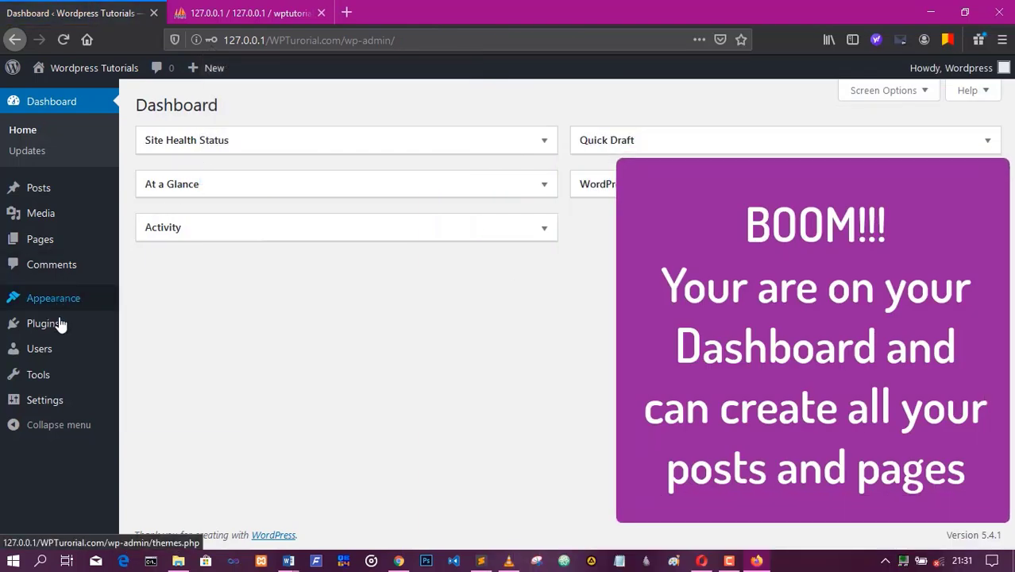
pyautogui.moveTo(54, 298)
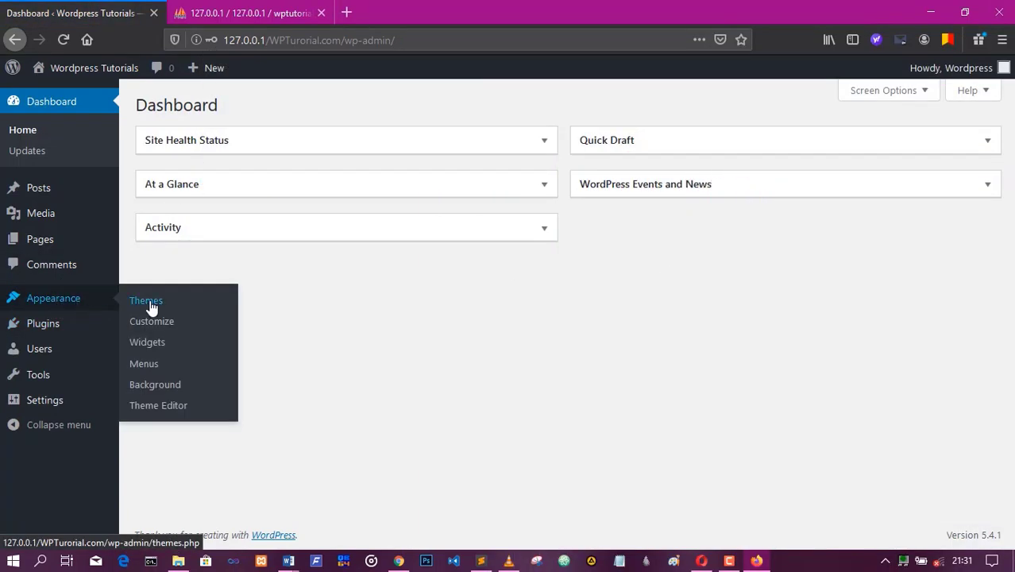
# Review the installed themes under Appearance
pyautogui.click(146, 300)
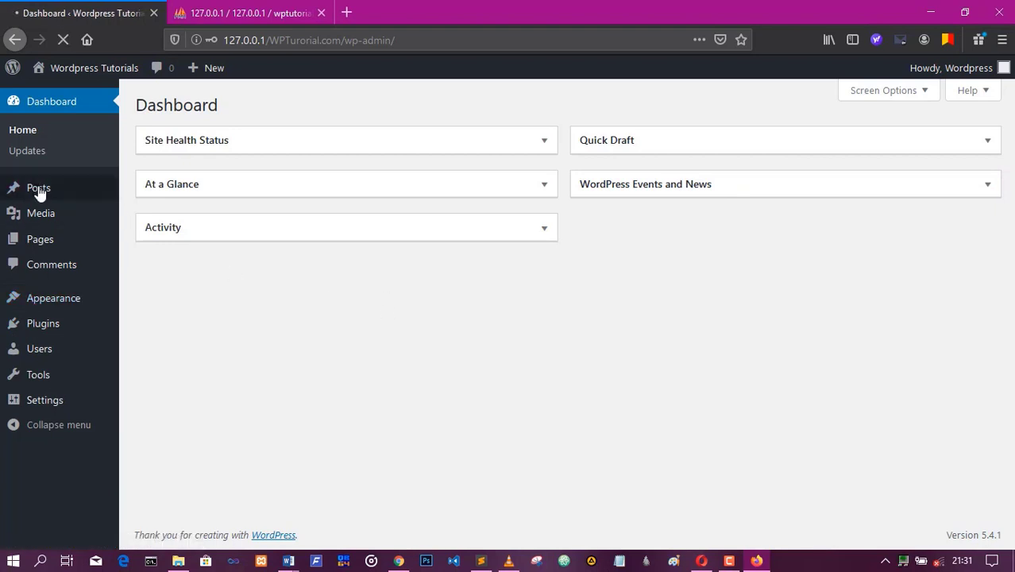
pyautogui.click(38, 187)
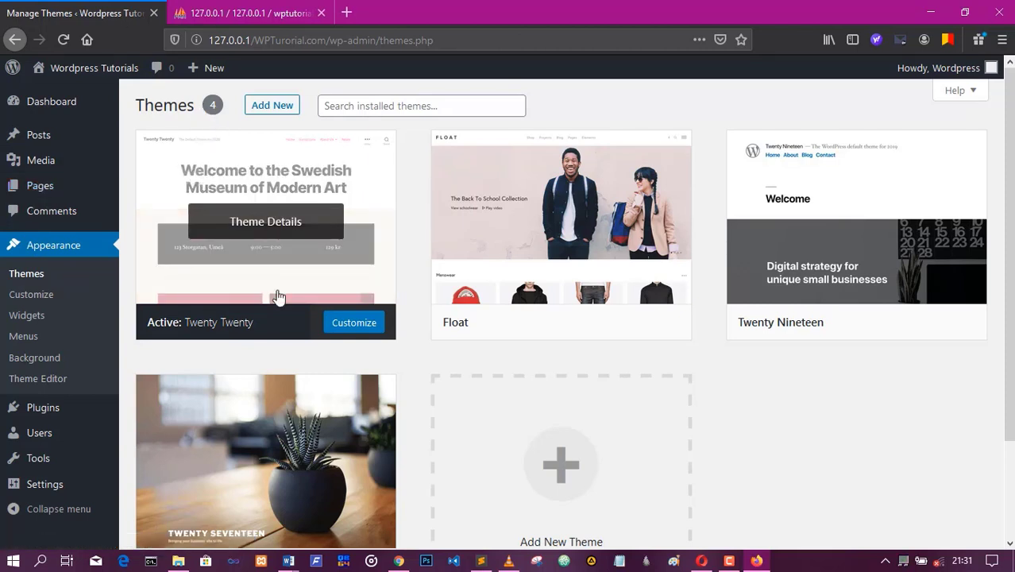
pyautogui.moveTo(632, 365)
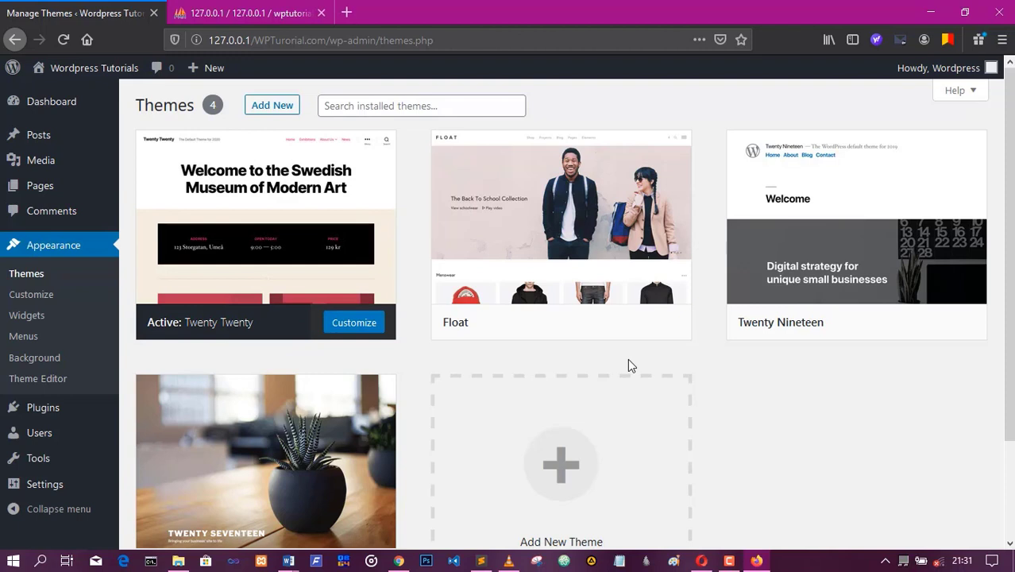
pyautogui.moveTo(411, 351)
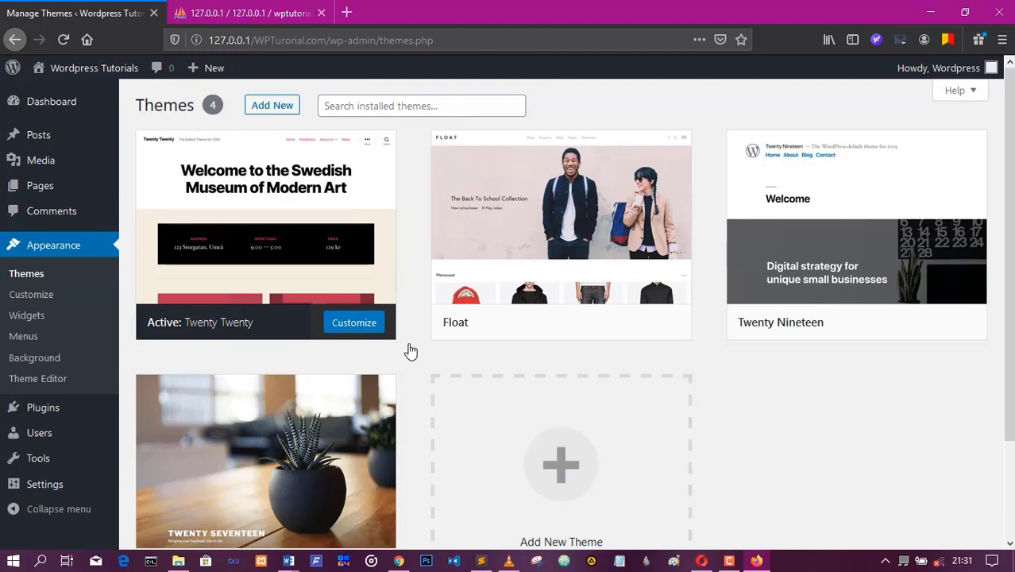
pyautogui.moveTo(51, 101)
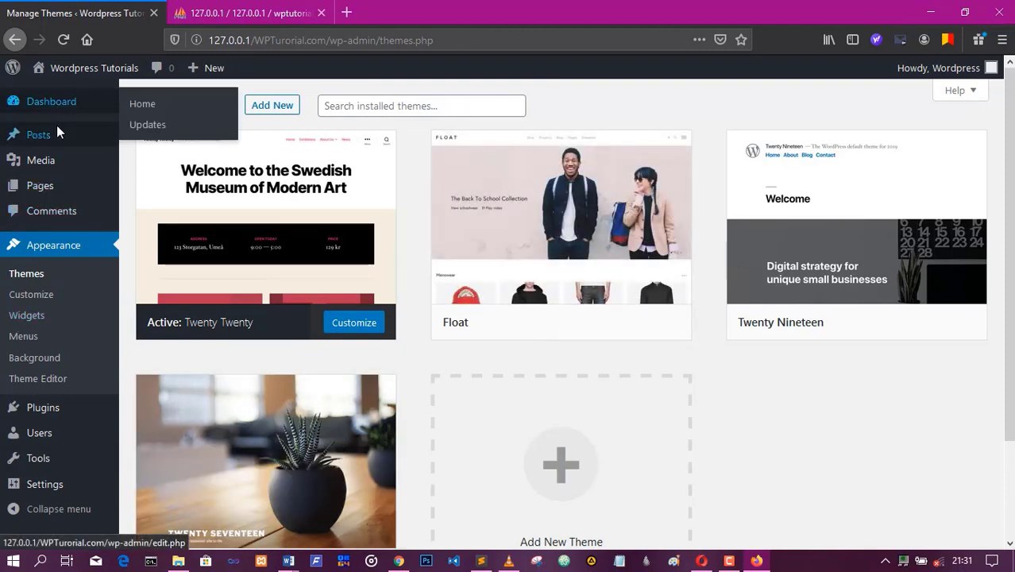
# Review the three existing posts under All Posts, then view the site's front page
pyautogui.click(38, 134)
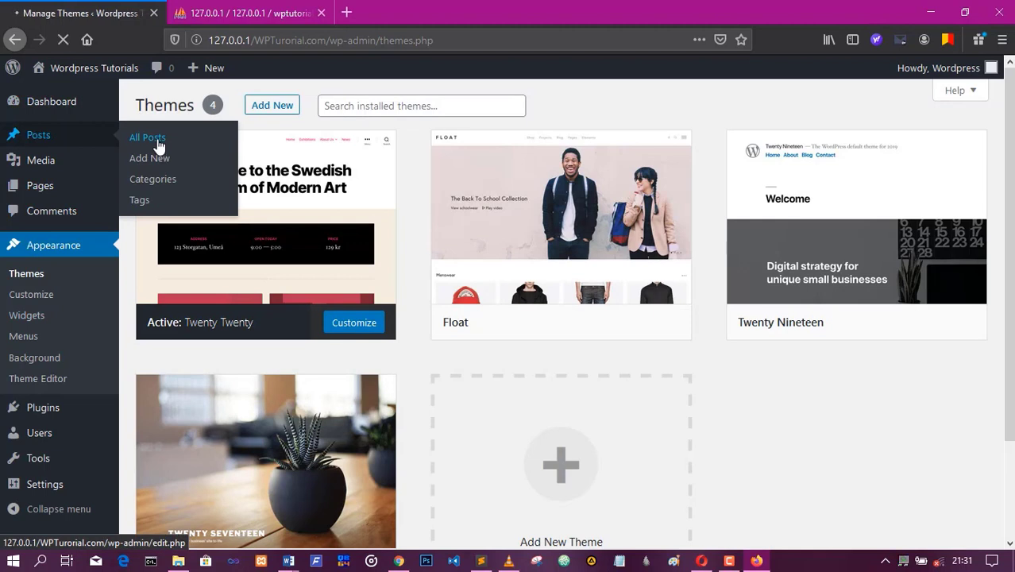
pyautogui.click(146, 136)
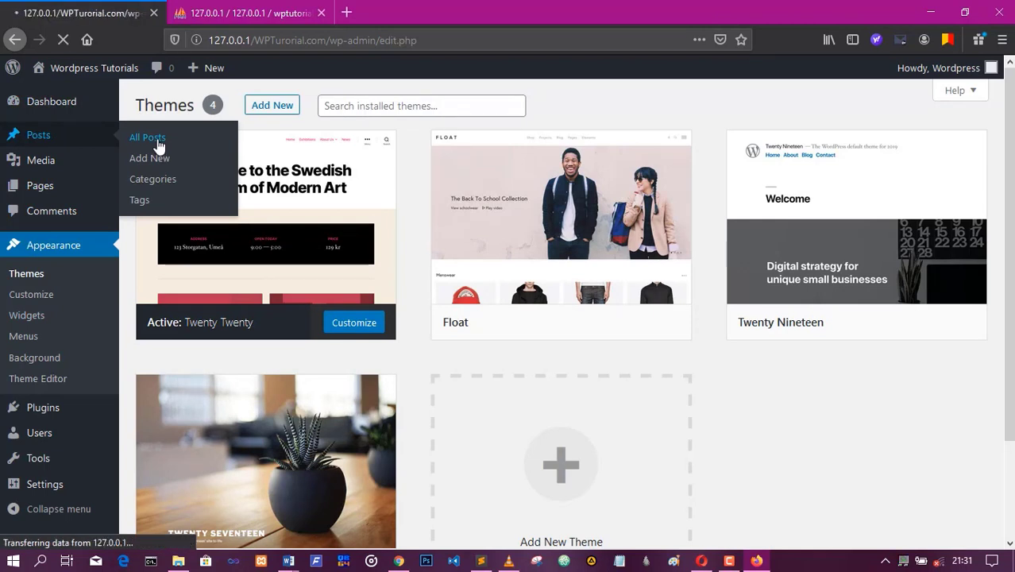
pyautogui.click(148, 136)
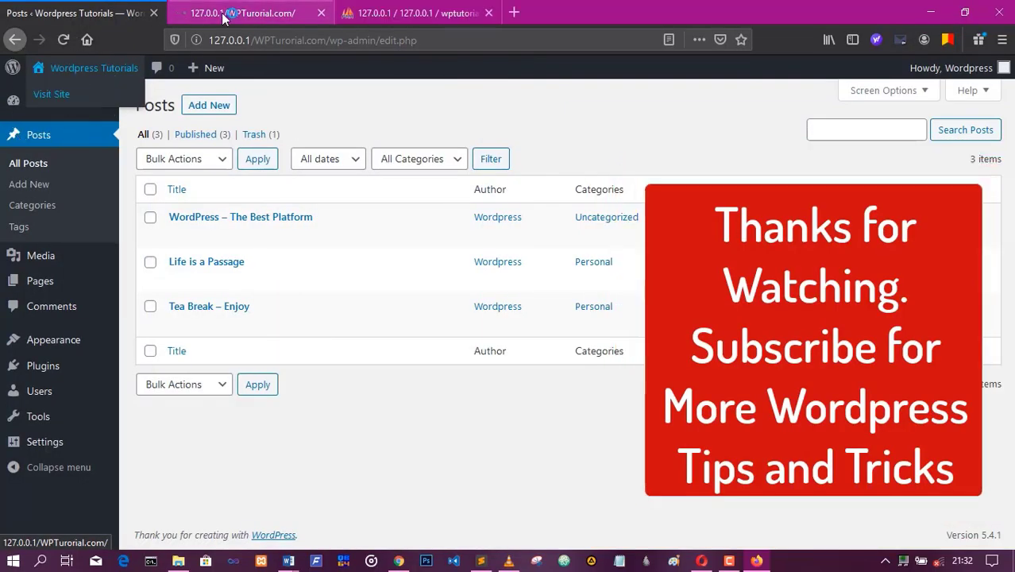
pyautogui.click(241, 13)
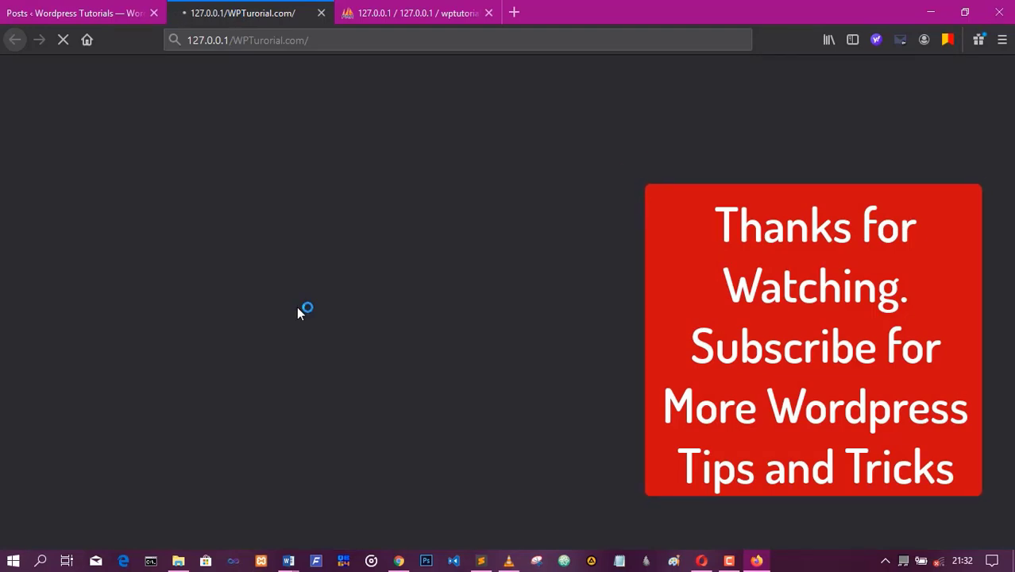